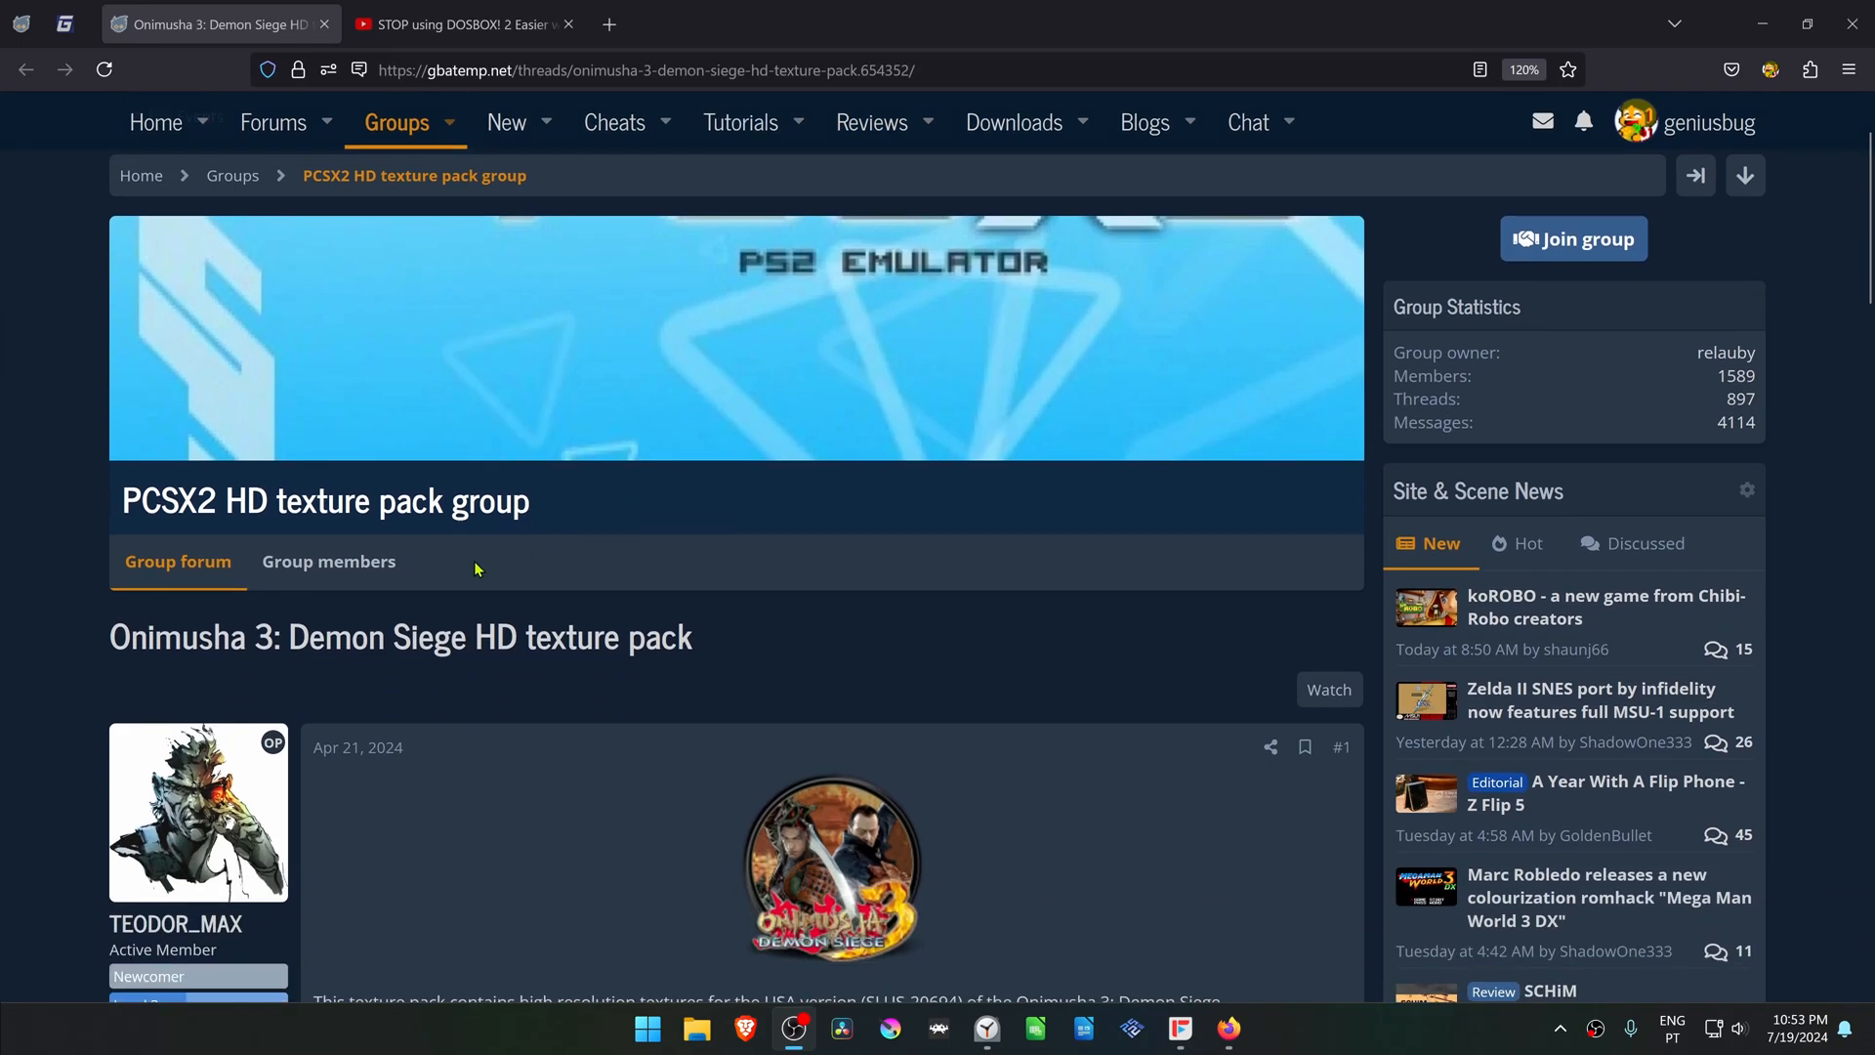
{"action": "mouse_move", "coordinate": [600, 501]}
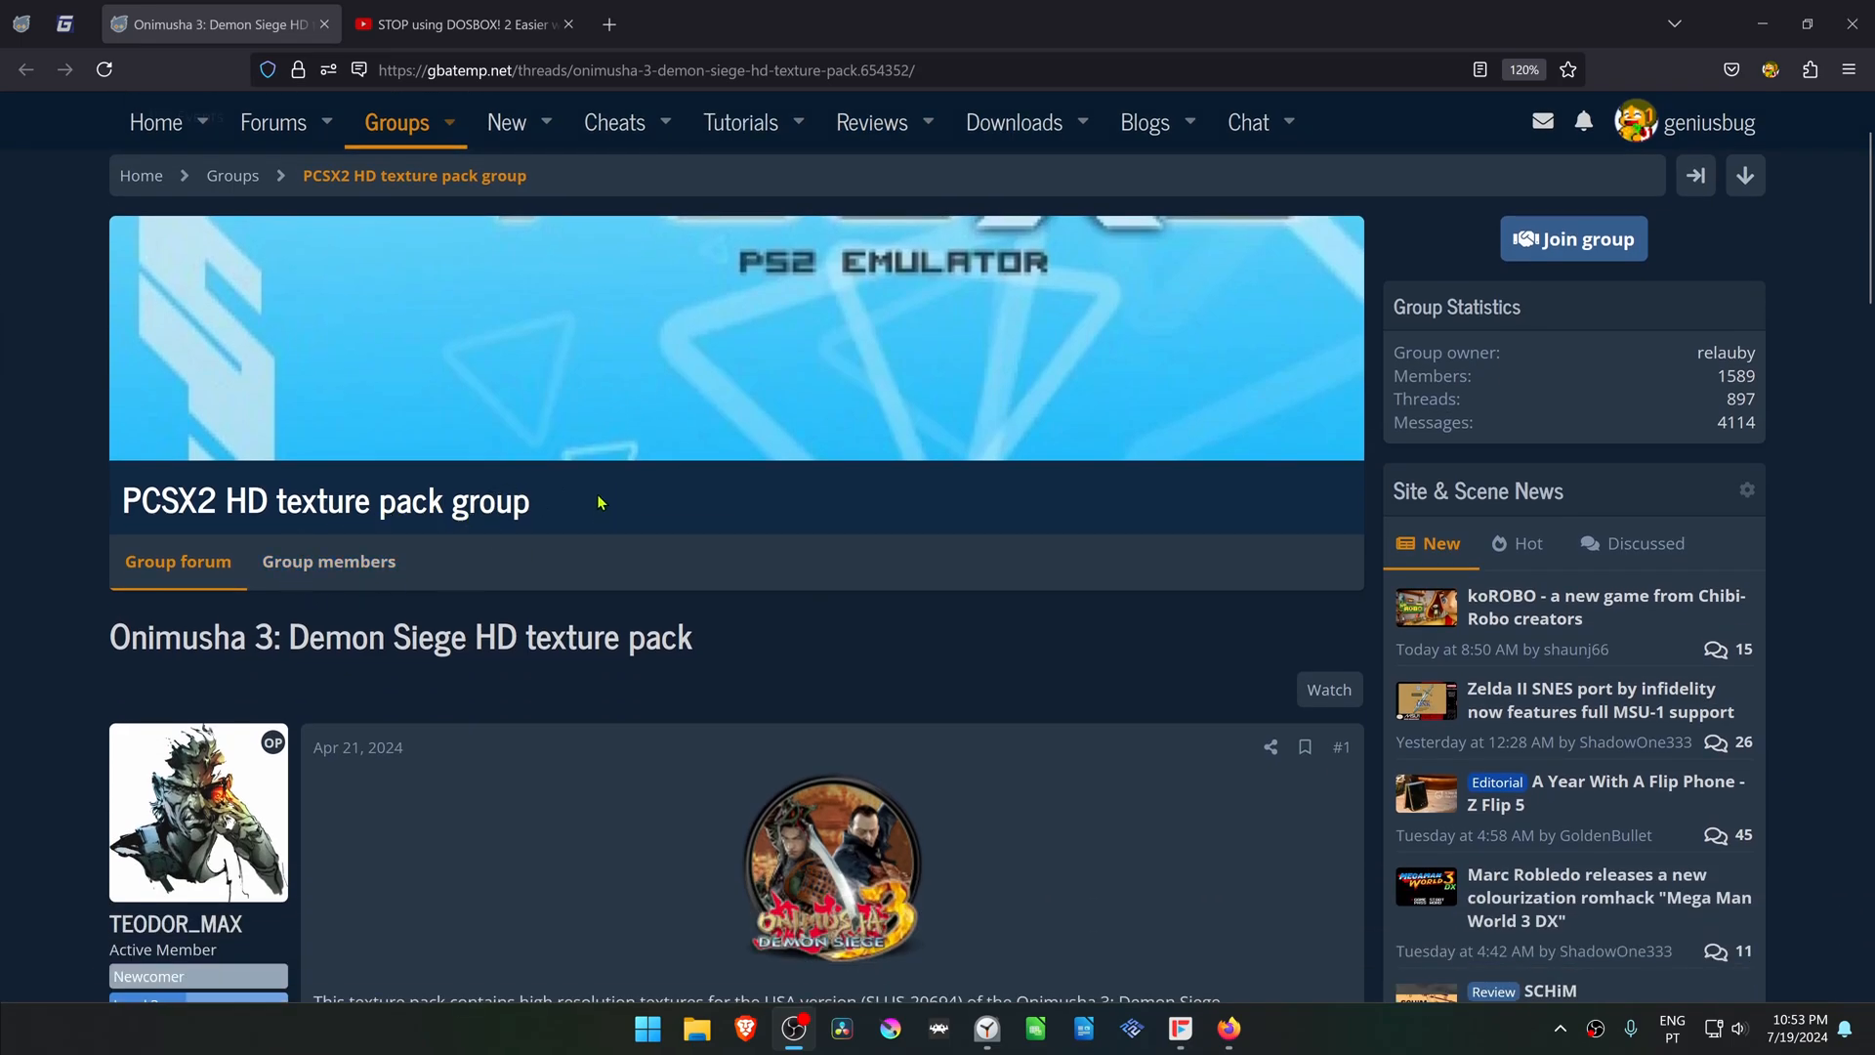
Step: Download the 4.66GB Onimusha 3 texture pack from the GBAtemp post's MediaFire link to the desktop
{"action": "scroll", "scroll_direction": "down", "scroll_amount": 3}
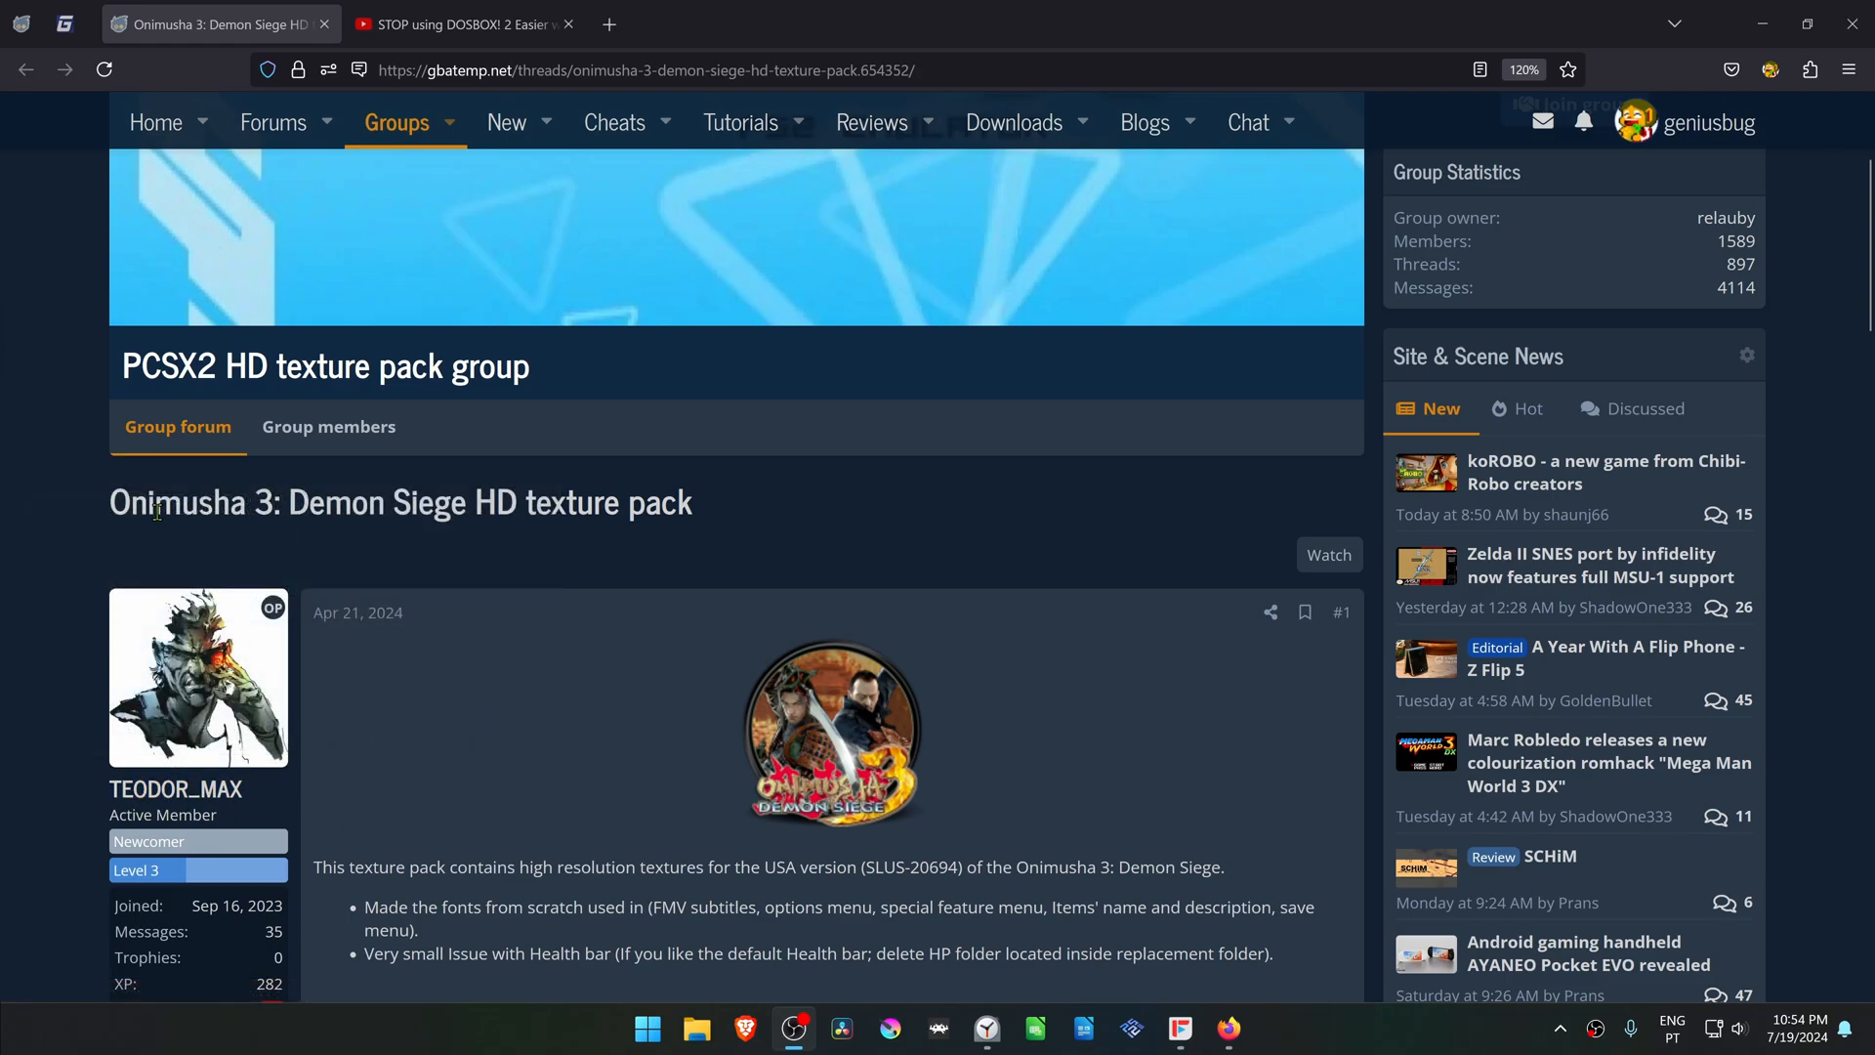
{"action": "mouse_move", "coordinate": [709, 470]}
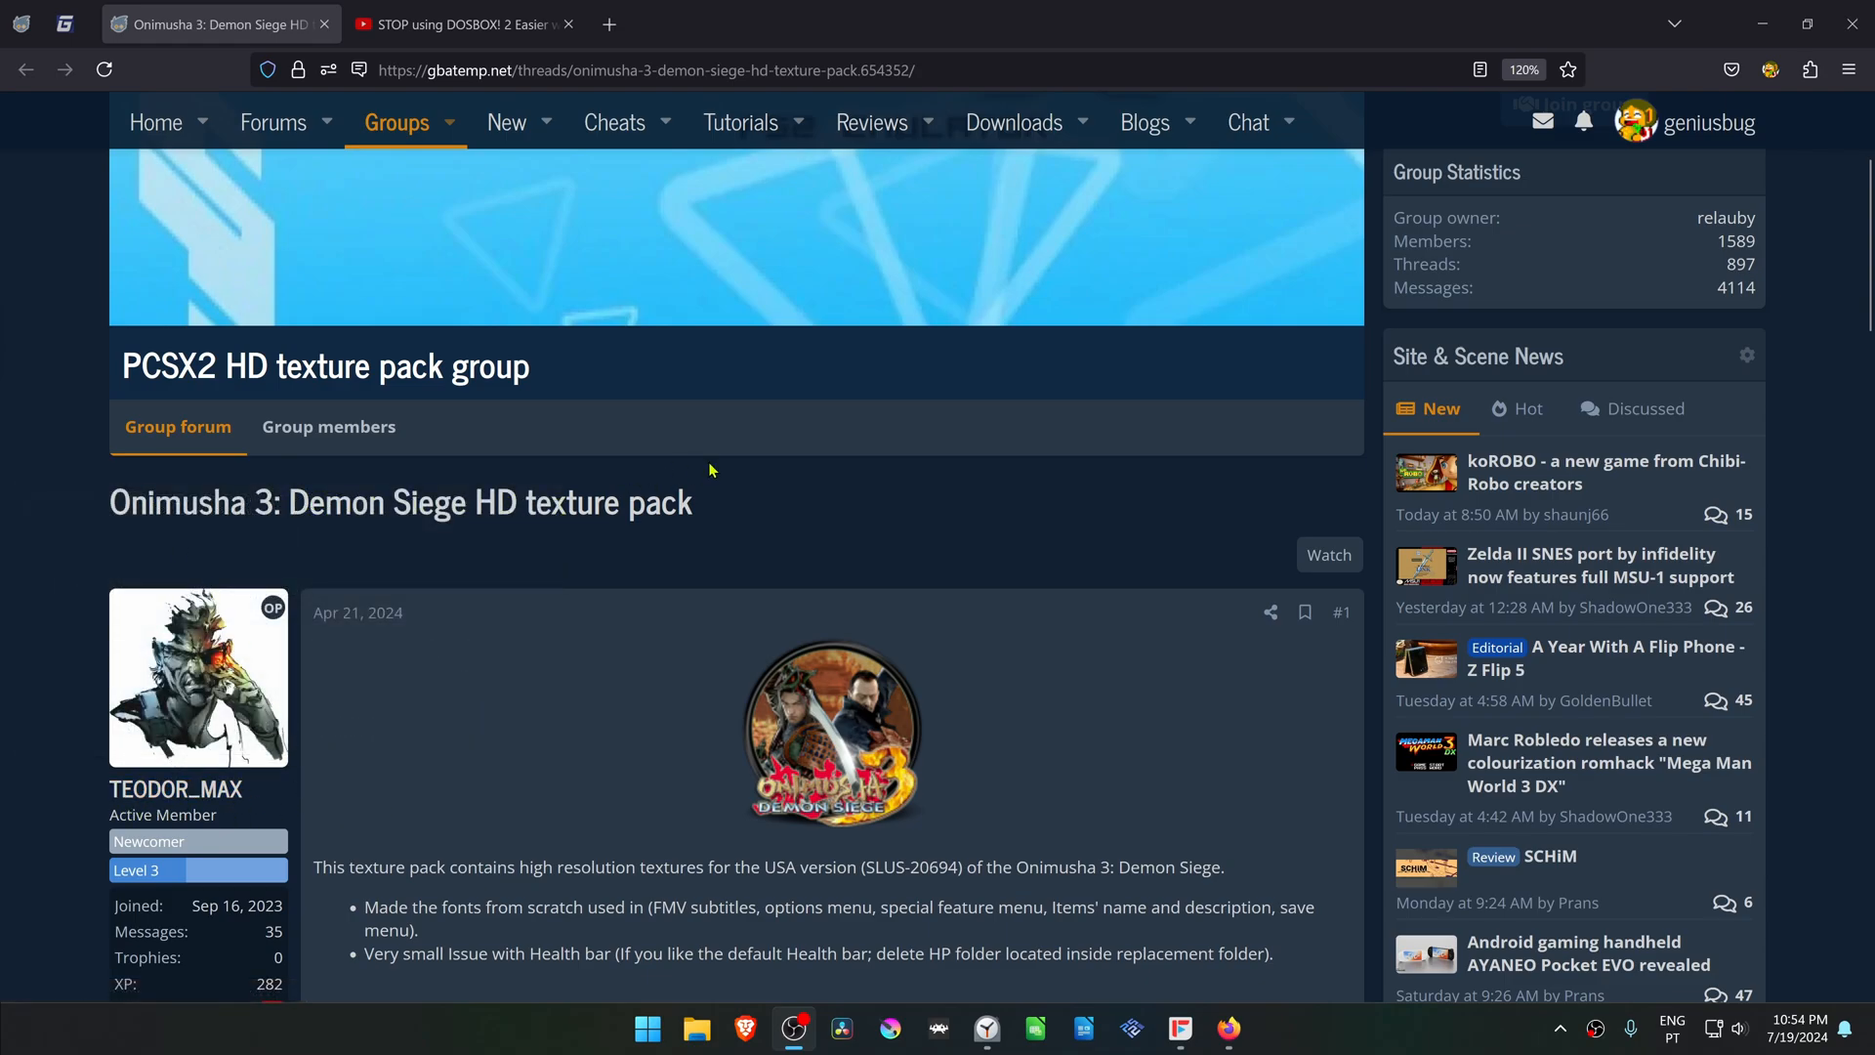
{"action": "scroll", "scroll_direction": "down", "scroll_amount": 3}
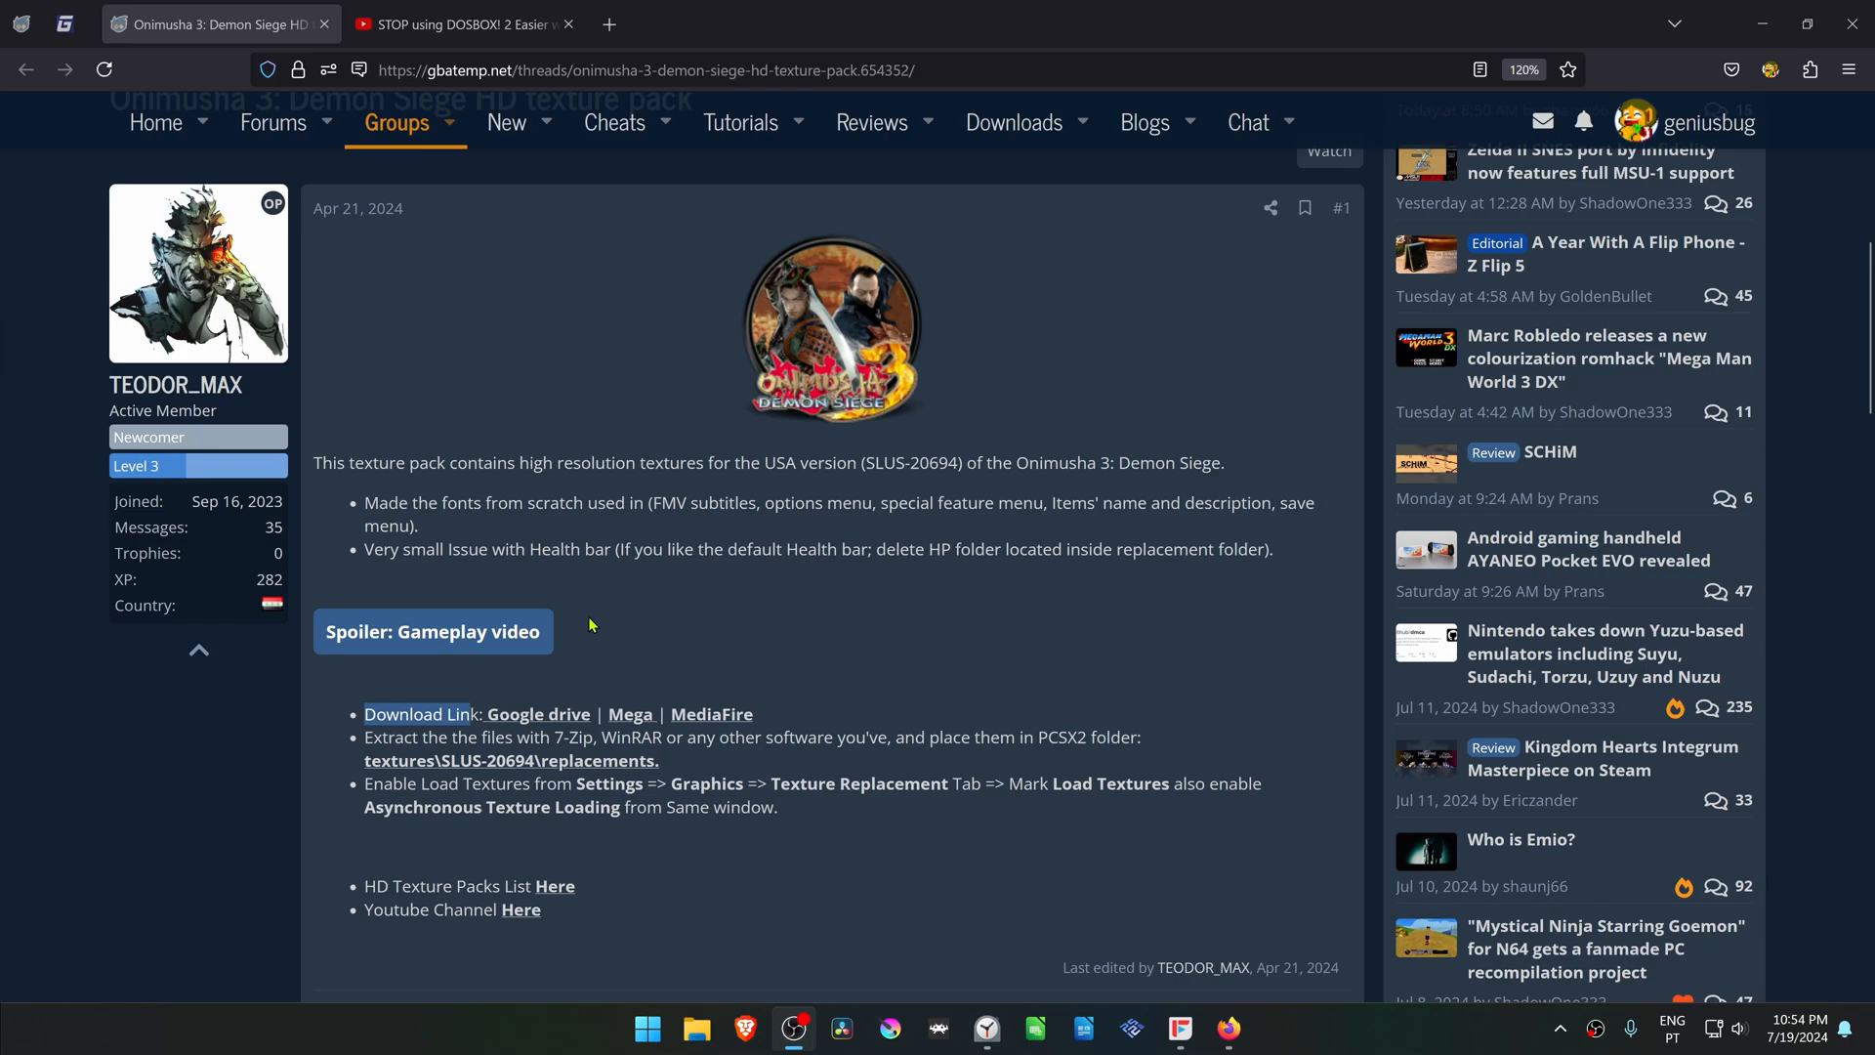
{"action": "mouse_move", "coordinate": [638, 726]}
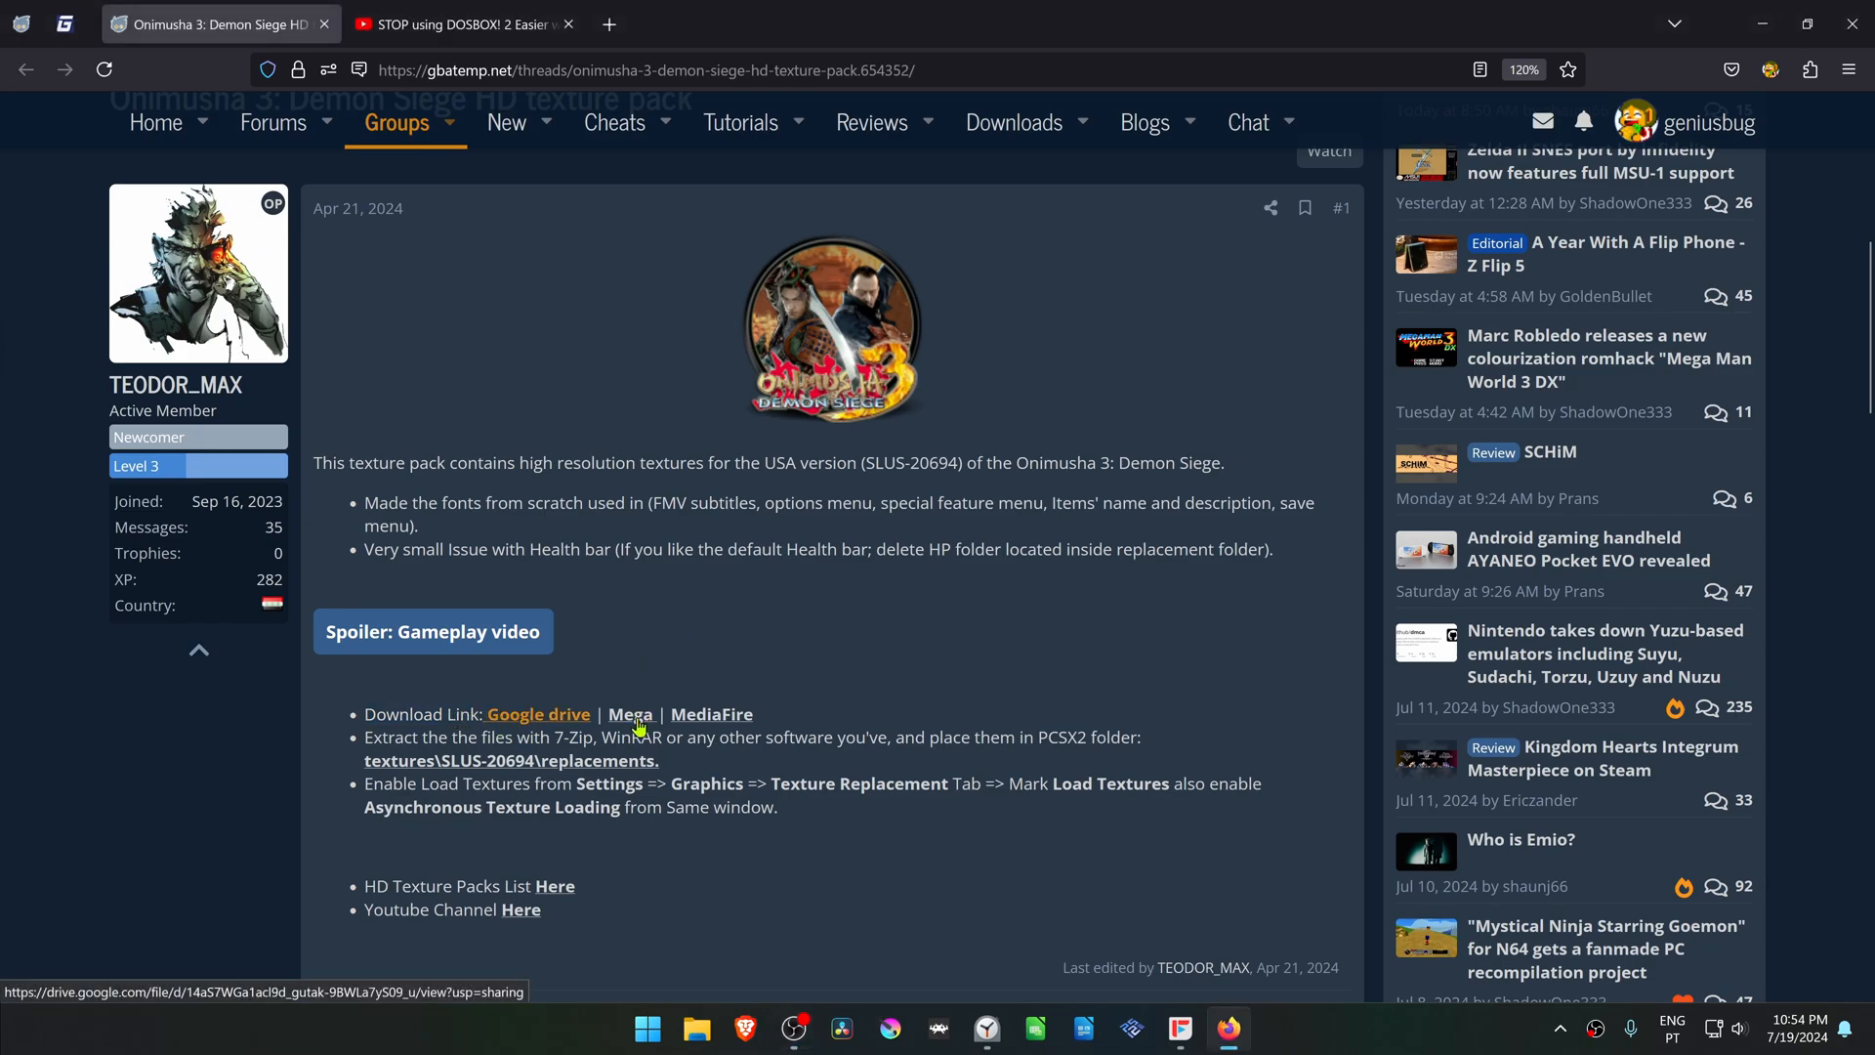
{"action": "mouse_move", "coordinate": [774, 705]}
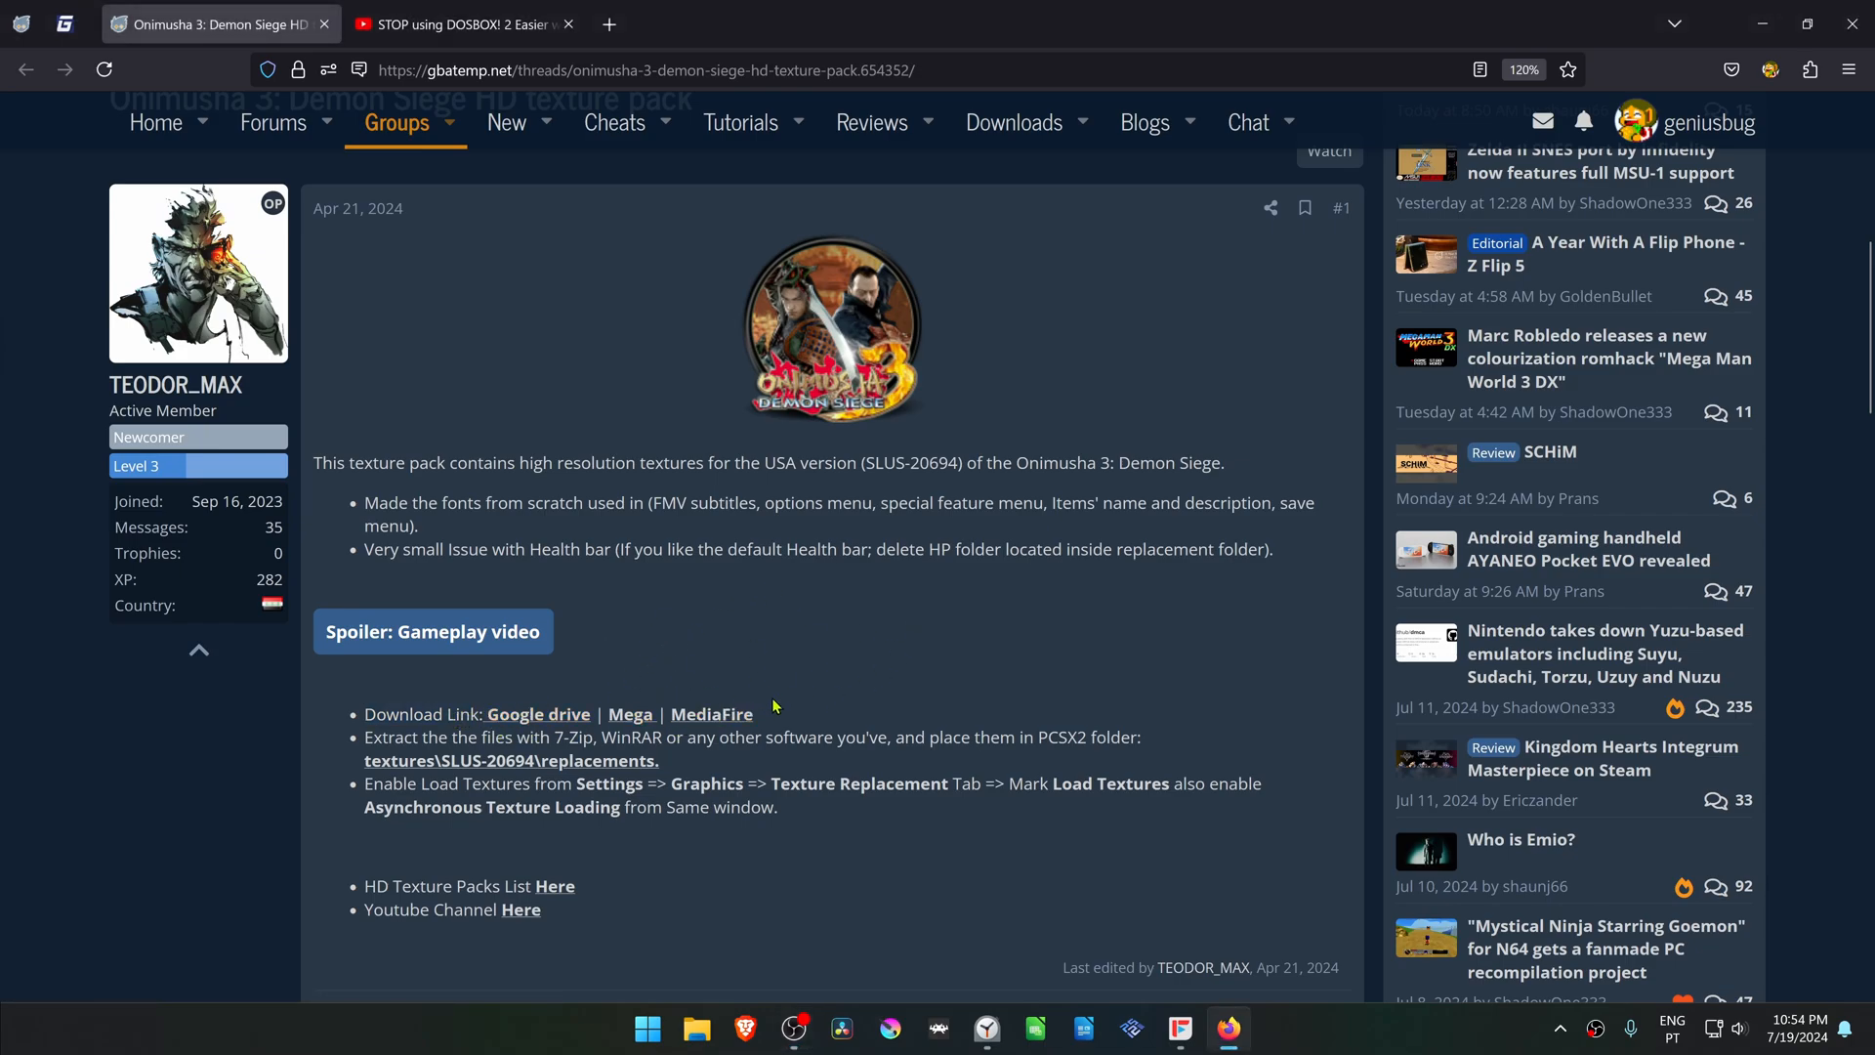
{"action": "scroll", "scroll_direction": "down", "scroll_amount": 3}
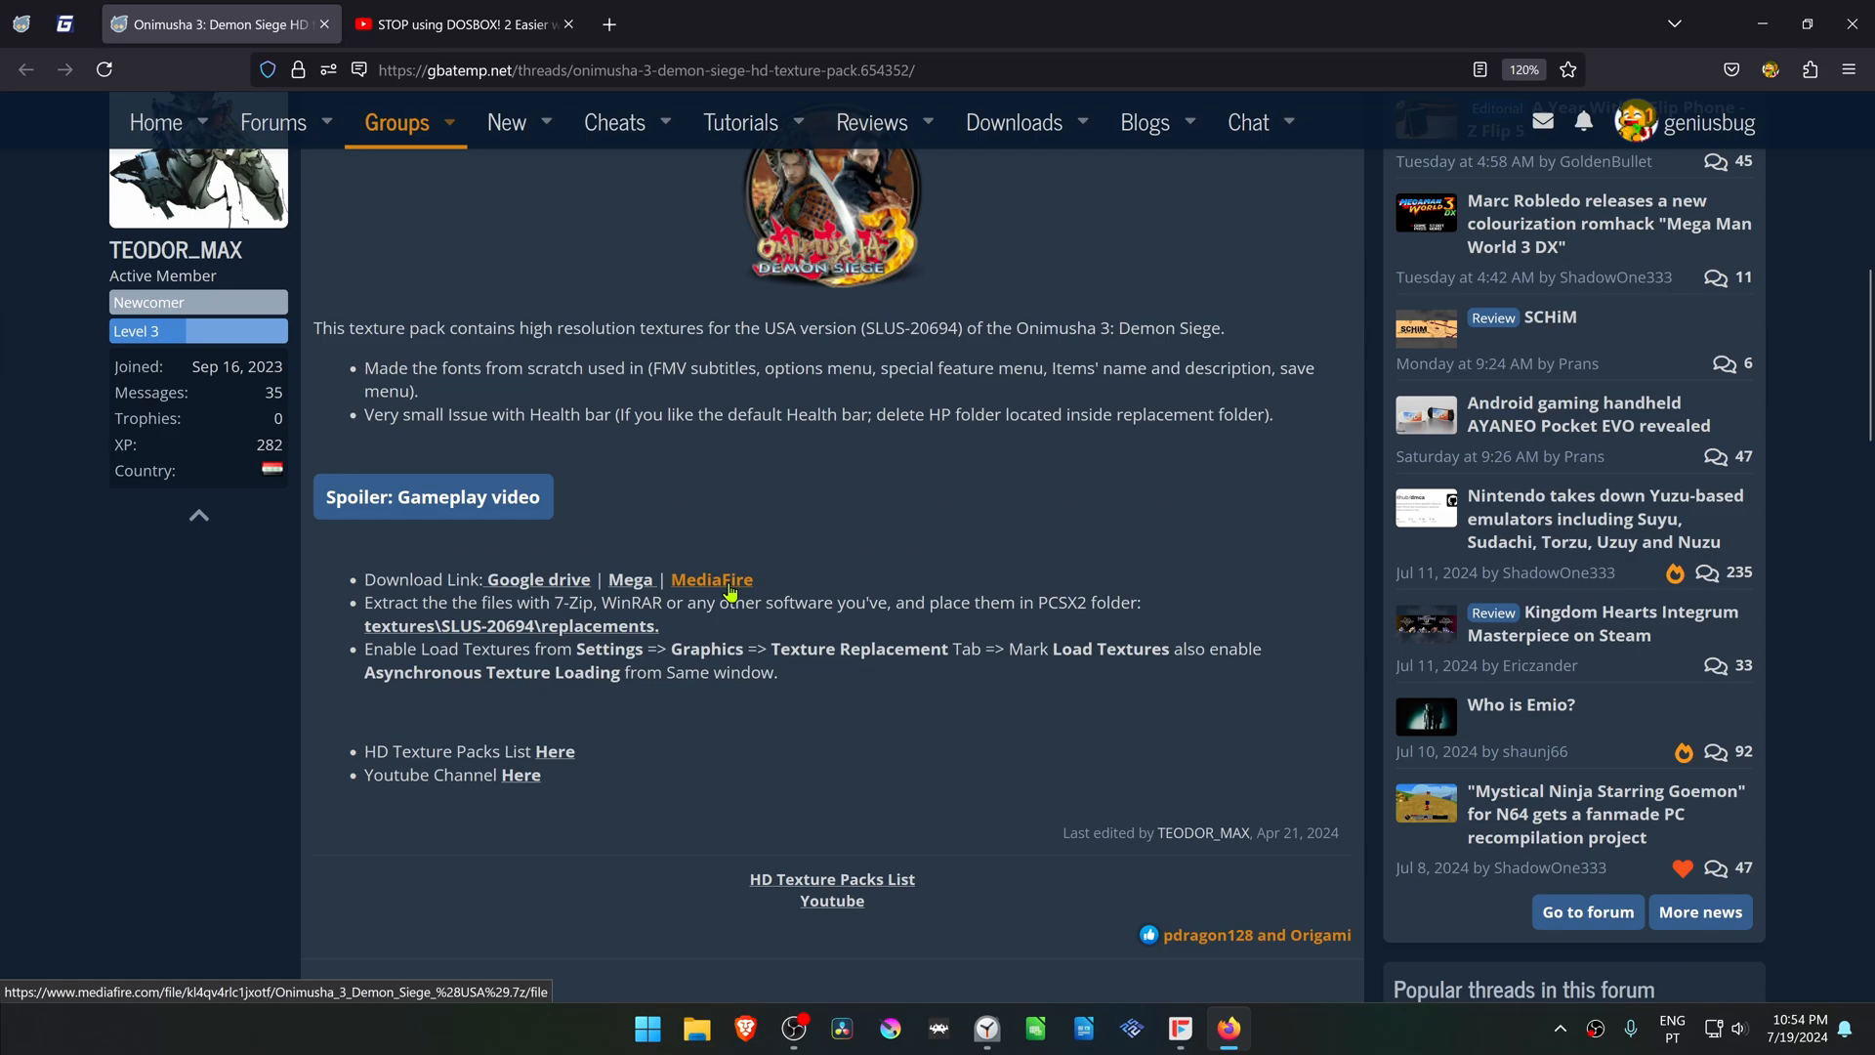
{"action": "left_click", "coordinate": [713, 579]}
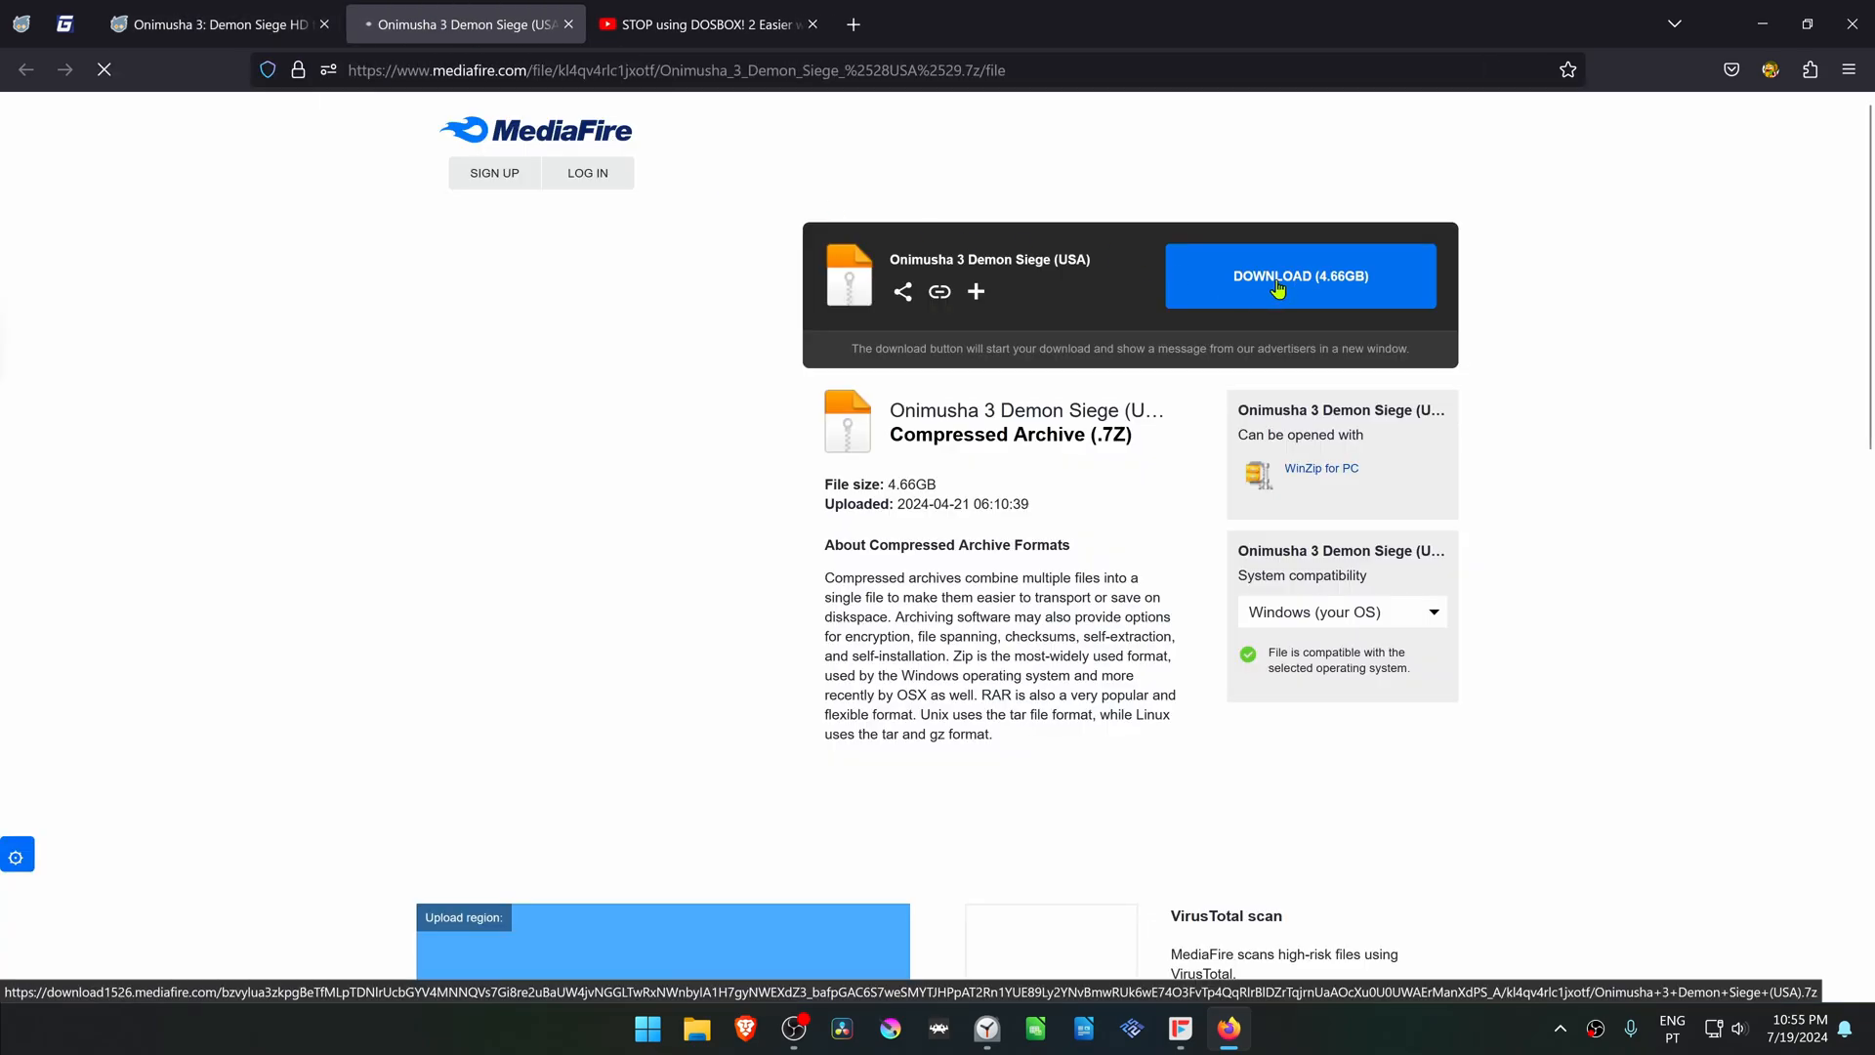
{"action": "left_click", "coordinate": [1300, 276]}
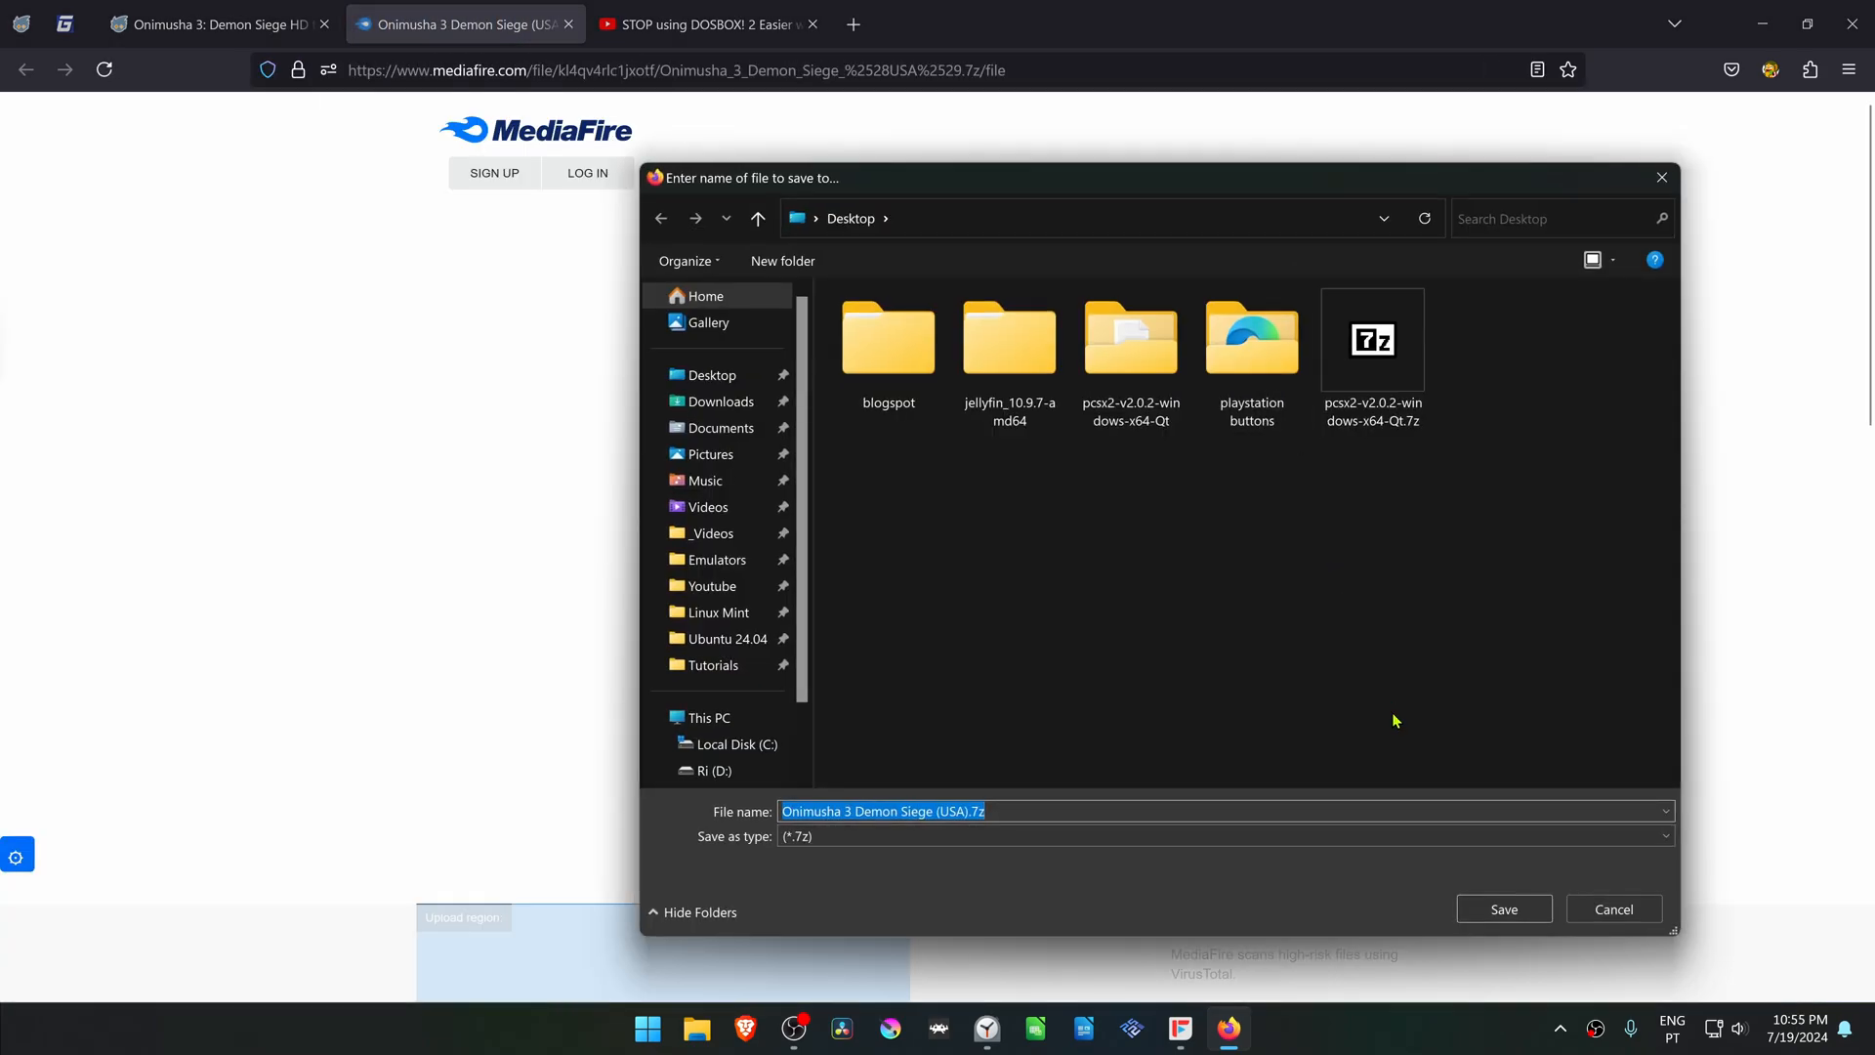
{"action": "left_click", "coordinate": [1502, 909]}
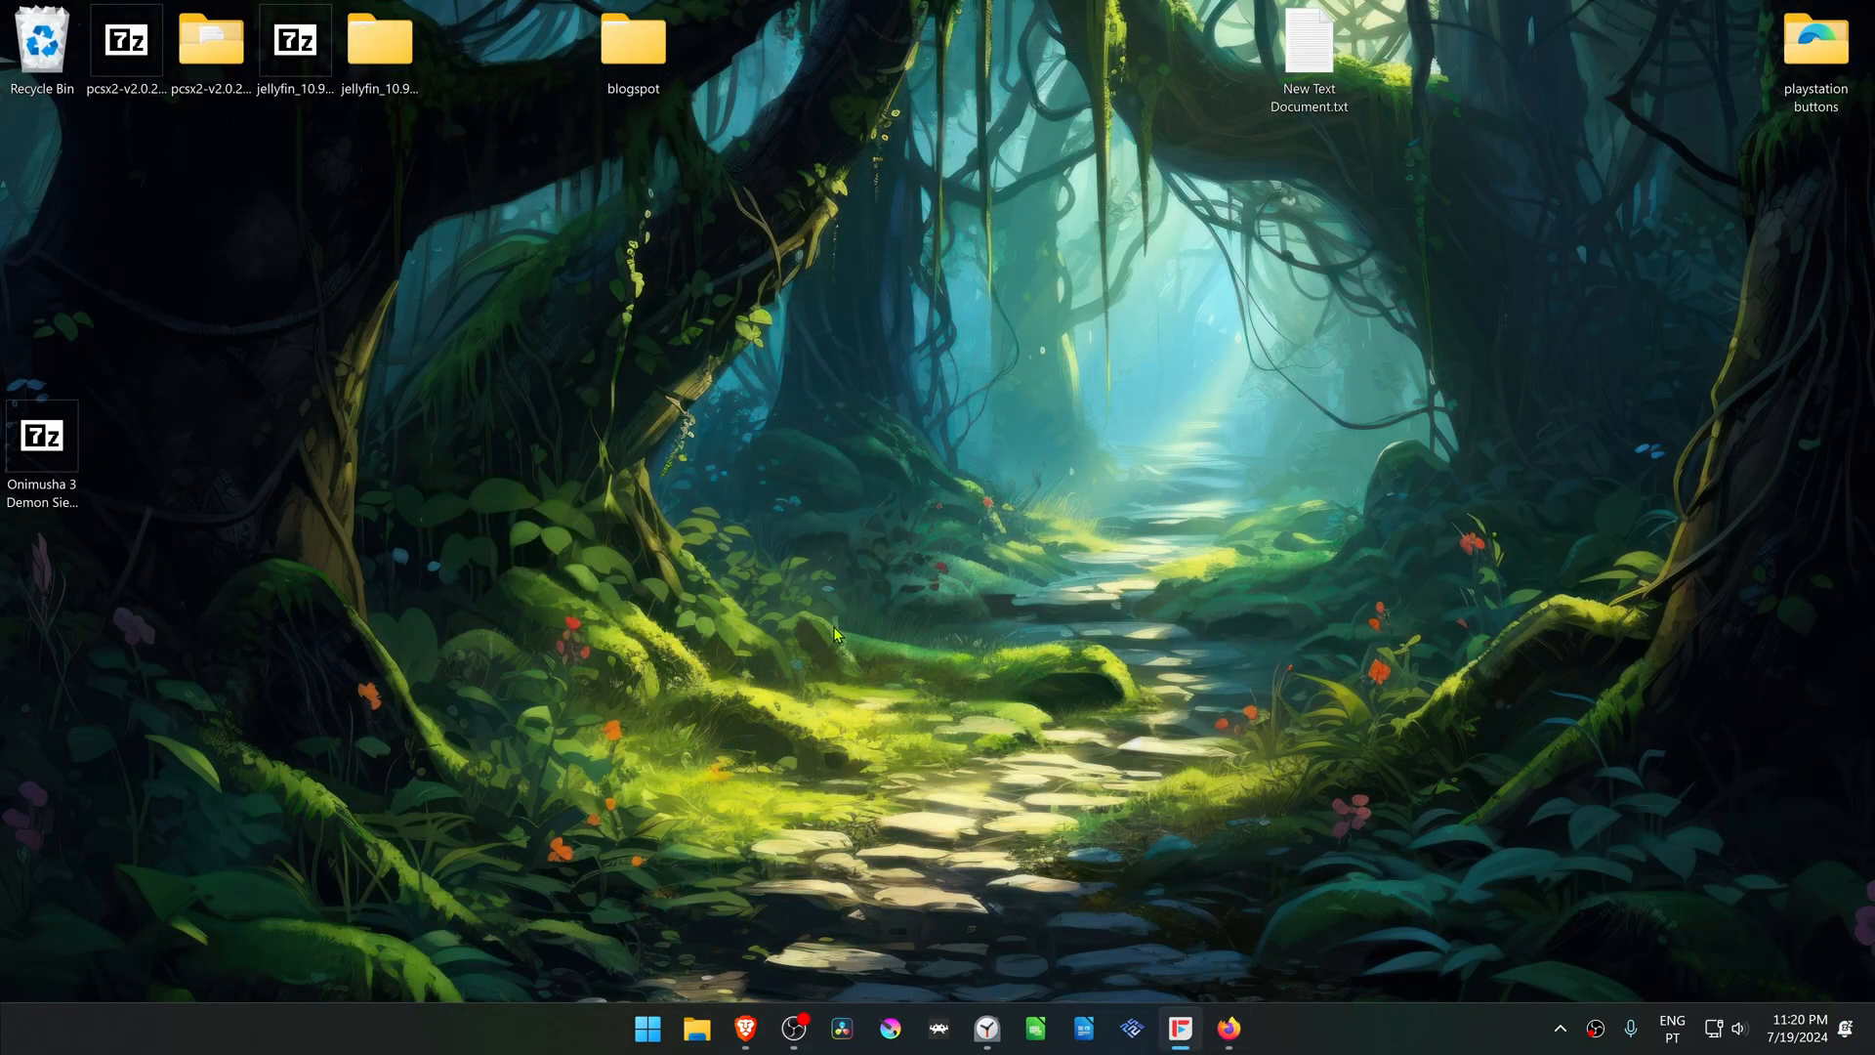
{"action": "mouse_move", "coordinate": [272, 556]}
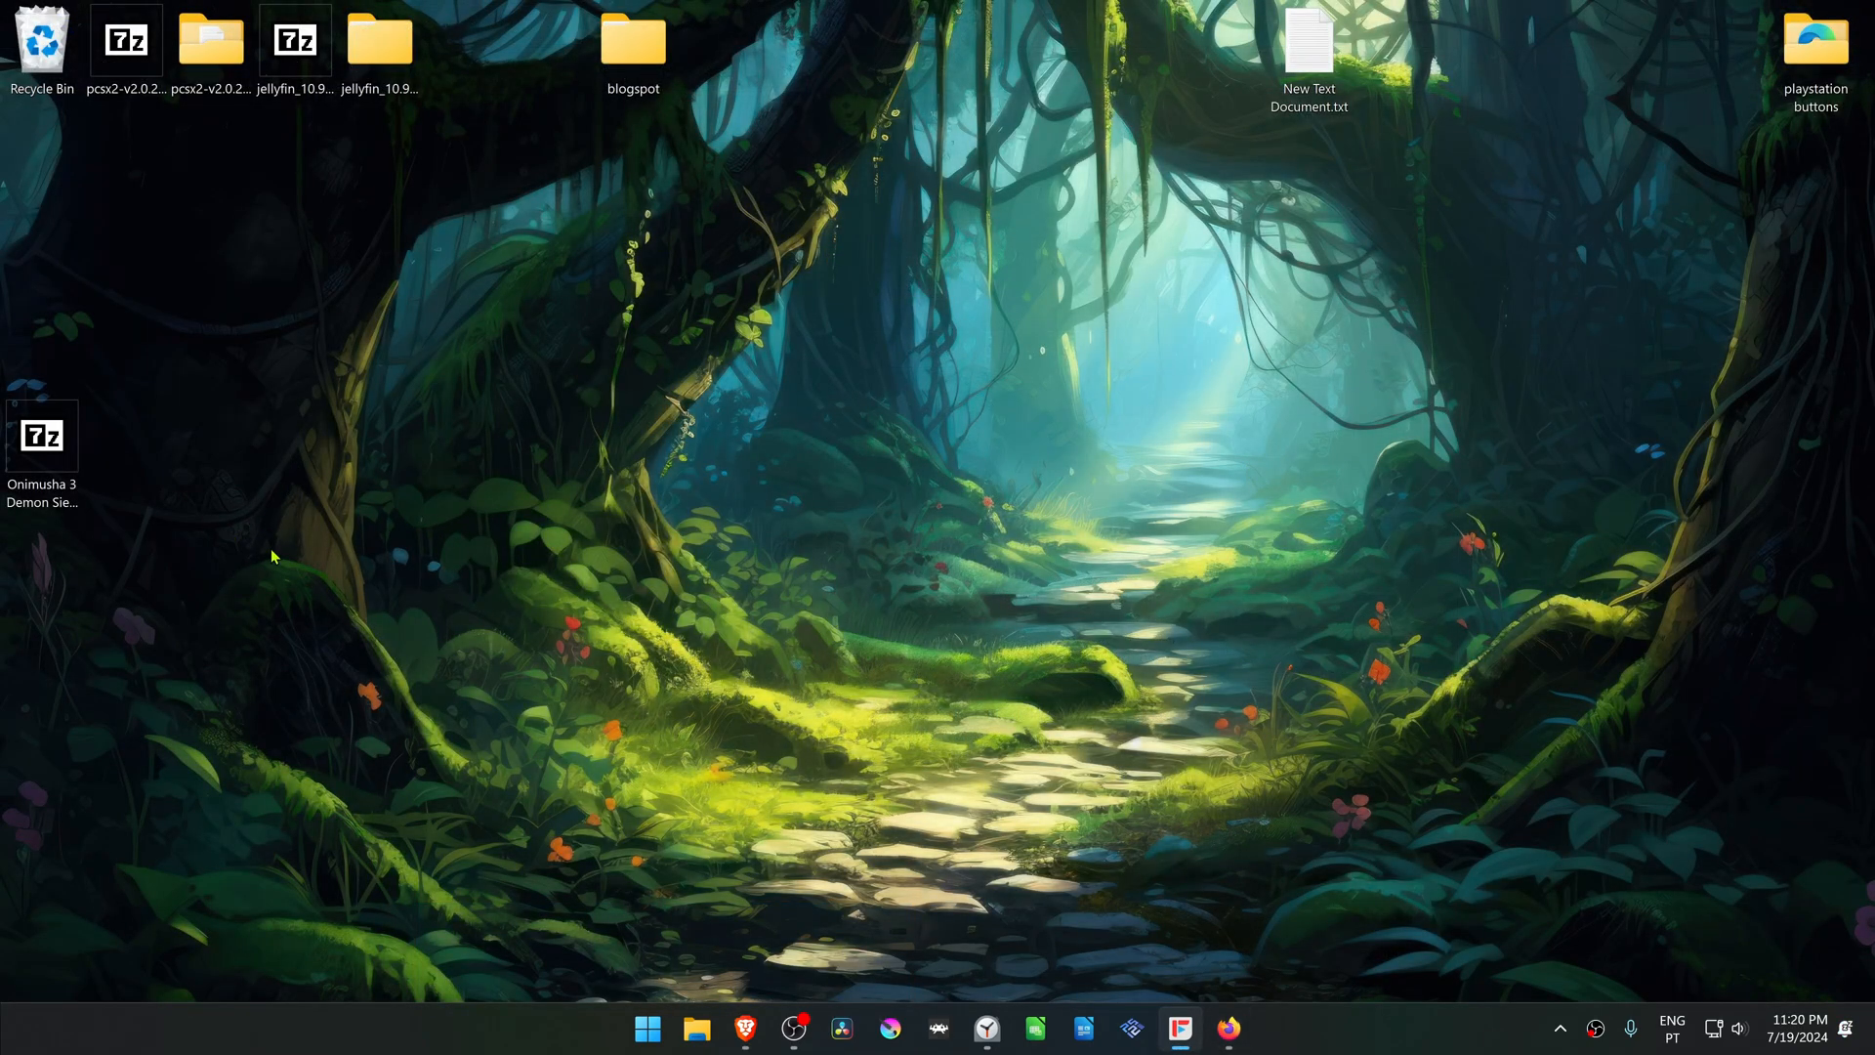
{"action": "mouse_move", "coordinate": [72, 517]}
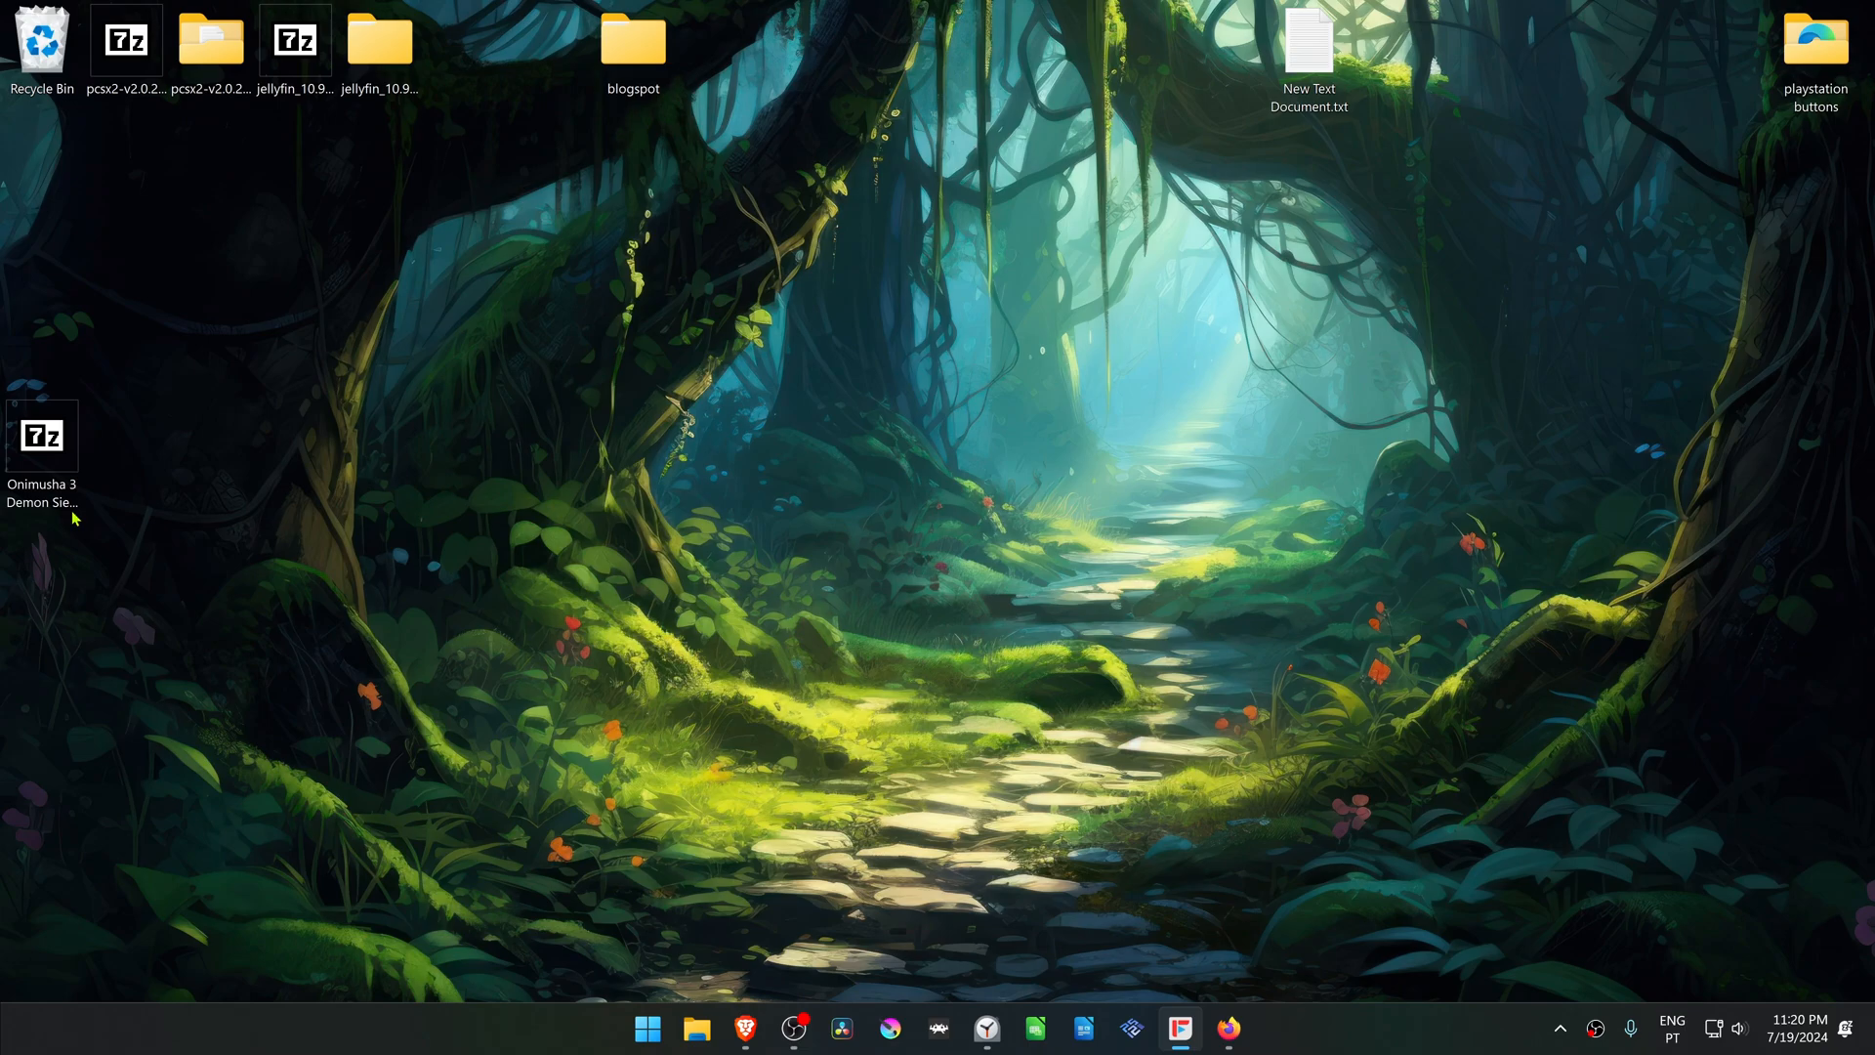
Step: Extract the Onimusha 3 .7z archive with 7-Zip, producing the SLUS-20694 folder
{"action": "right_click", "coordinate": [42, 433]}
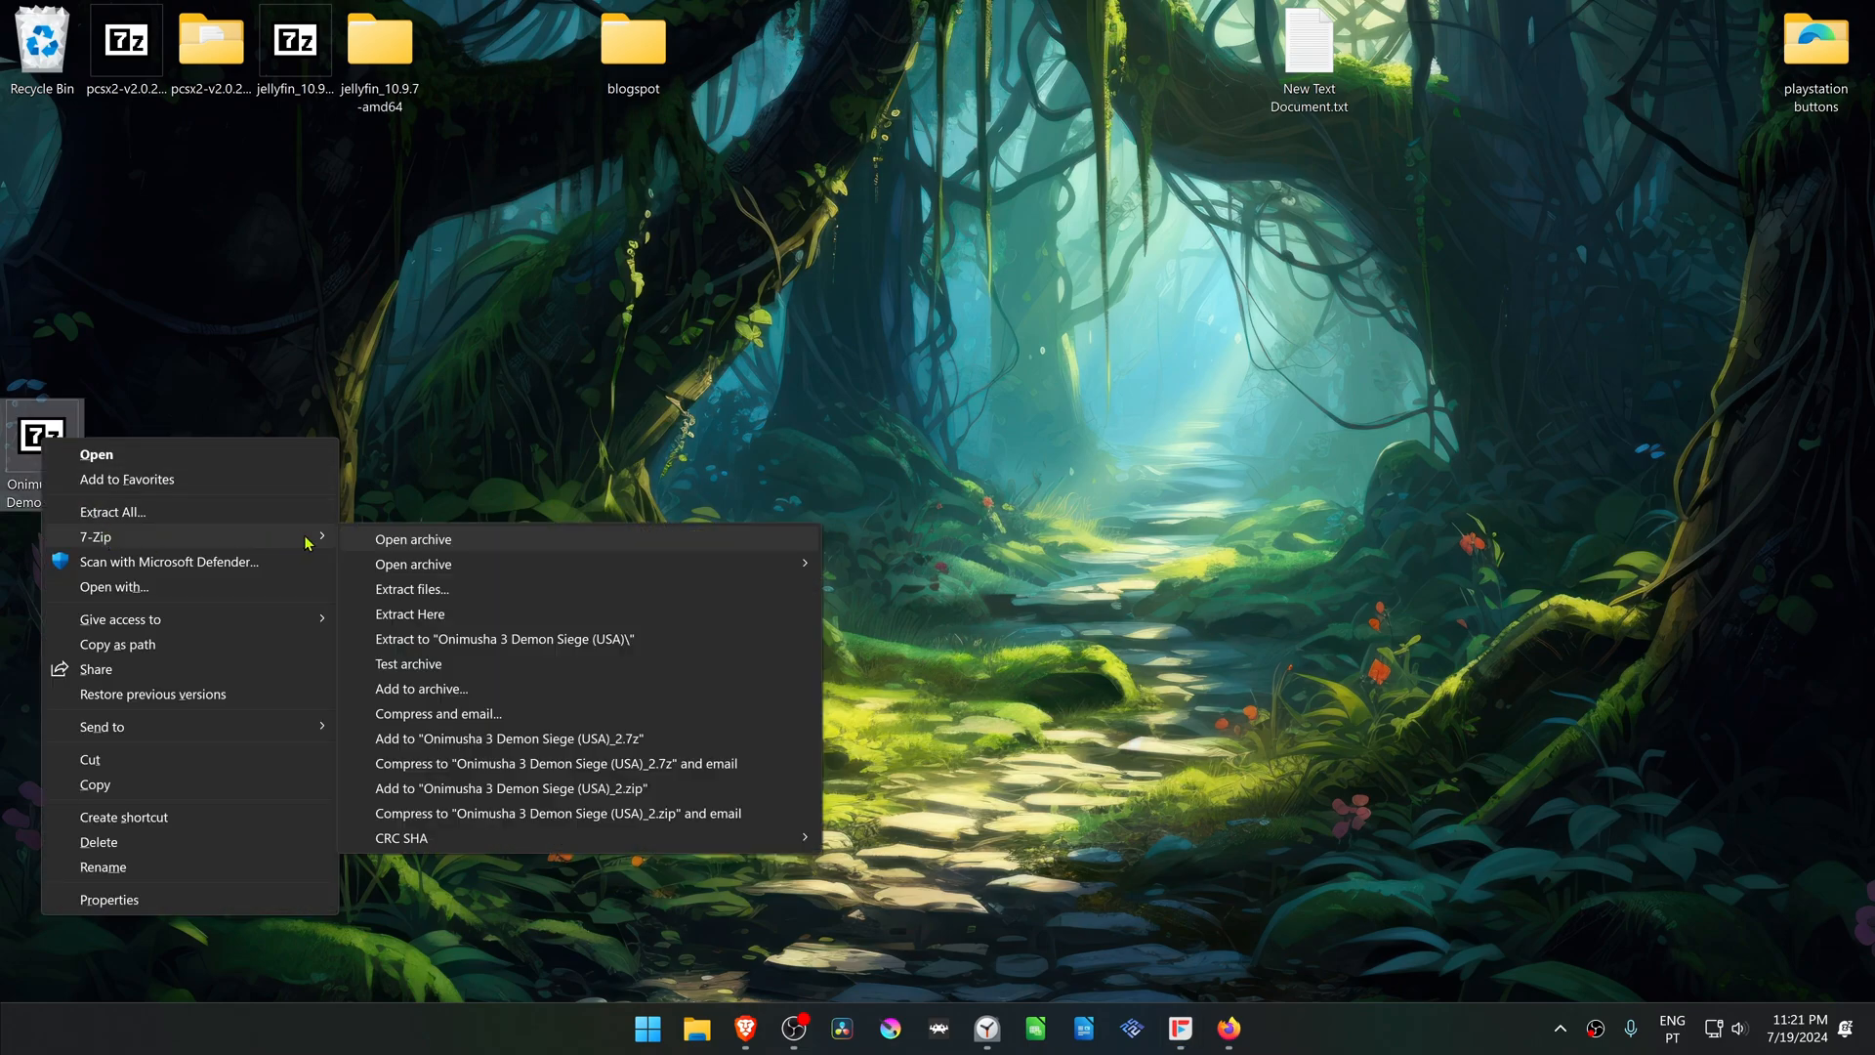
{"action": "left_click", "coordinate": [409, 613]}
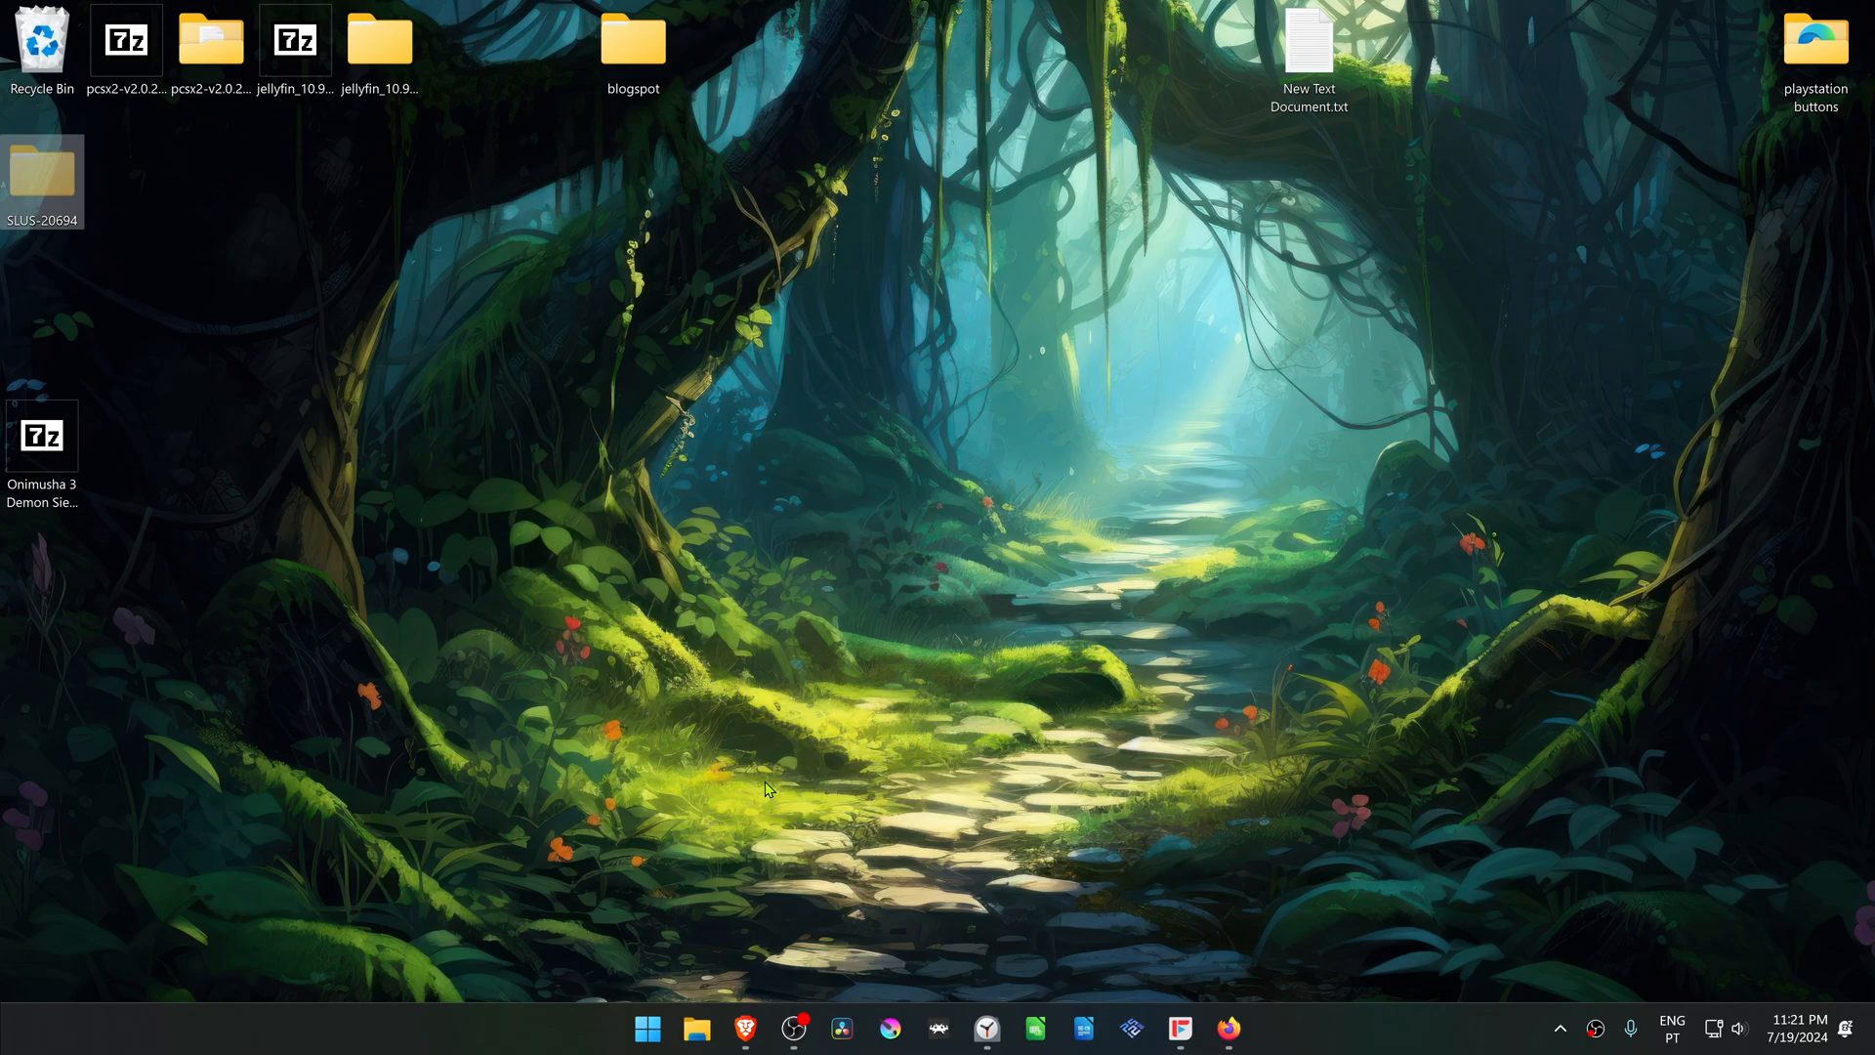
Step: Paste SLUS-20694 into Documents\PCSX2\textures, then launch pcsx2-qt.exe from pcsx2-v2.0.2
{"action": "left_click", "coordinate": [697, 1028]}
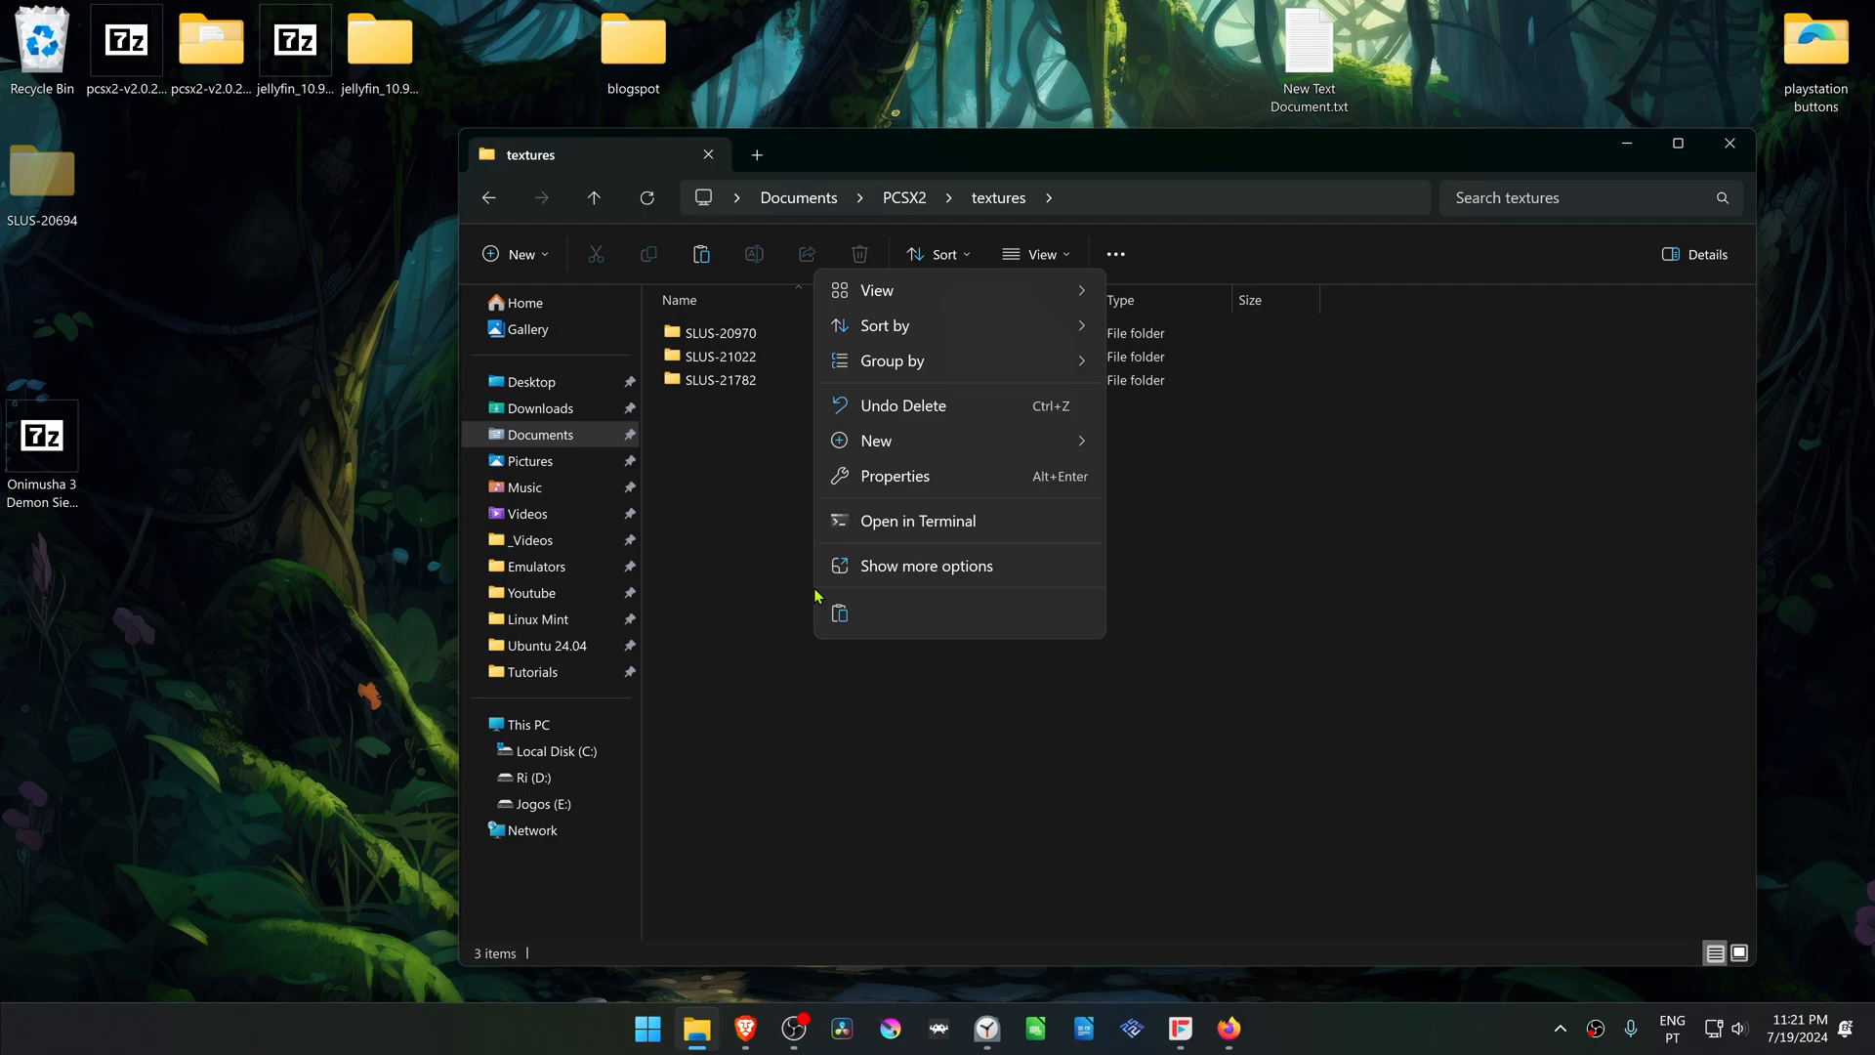
{"action": "left_click", "coordinate": [838, 623]}
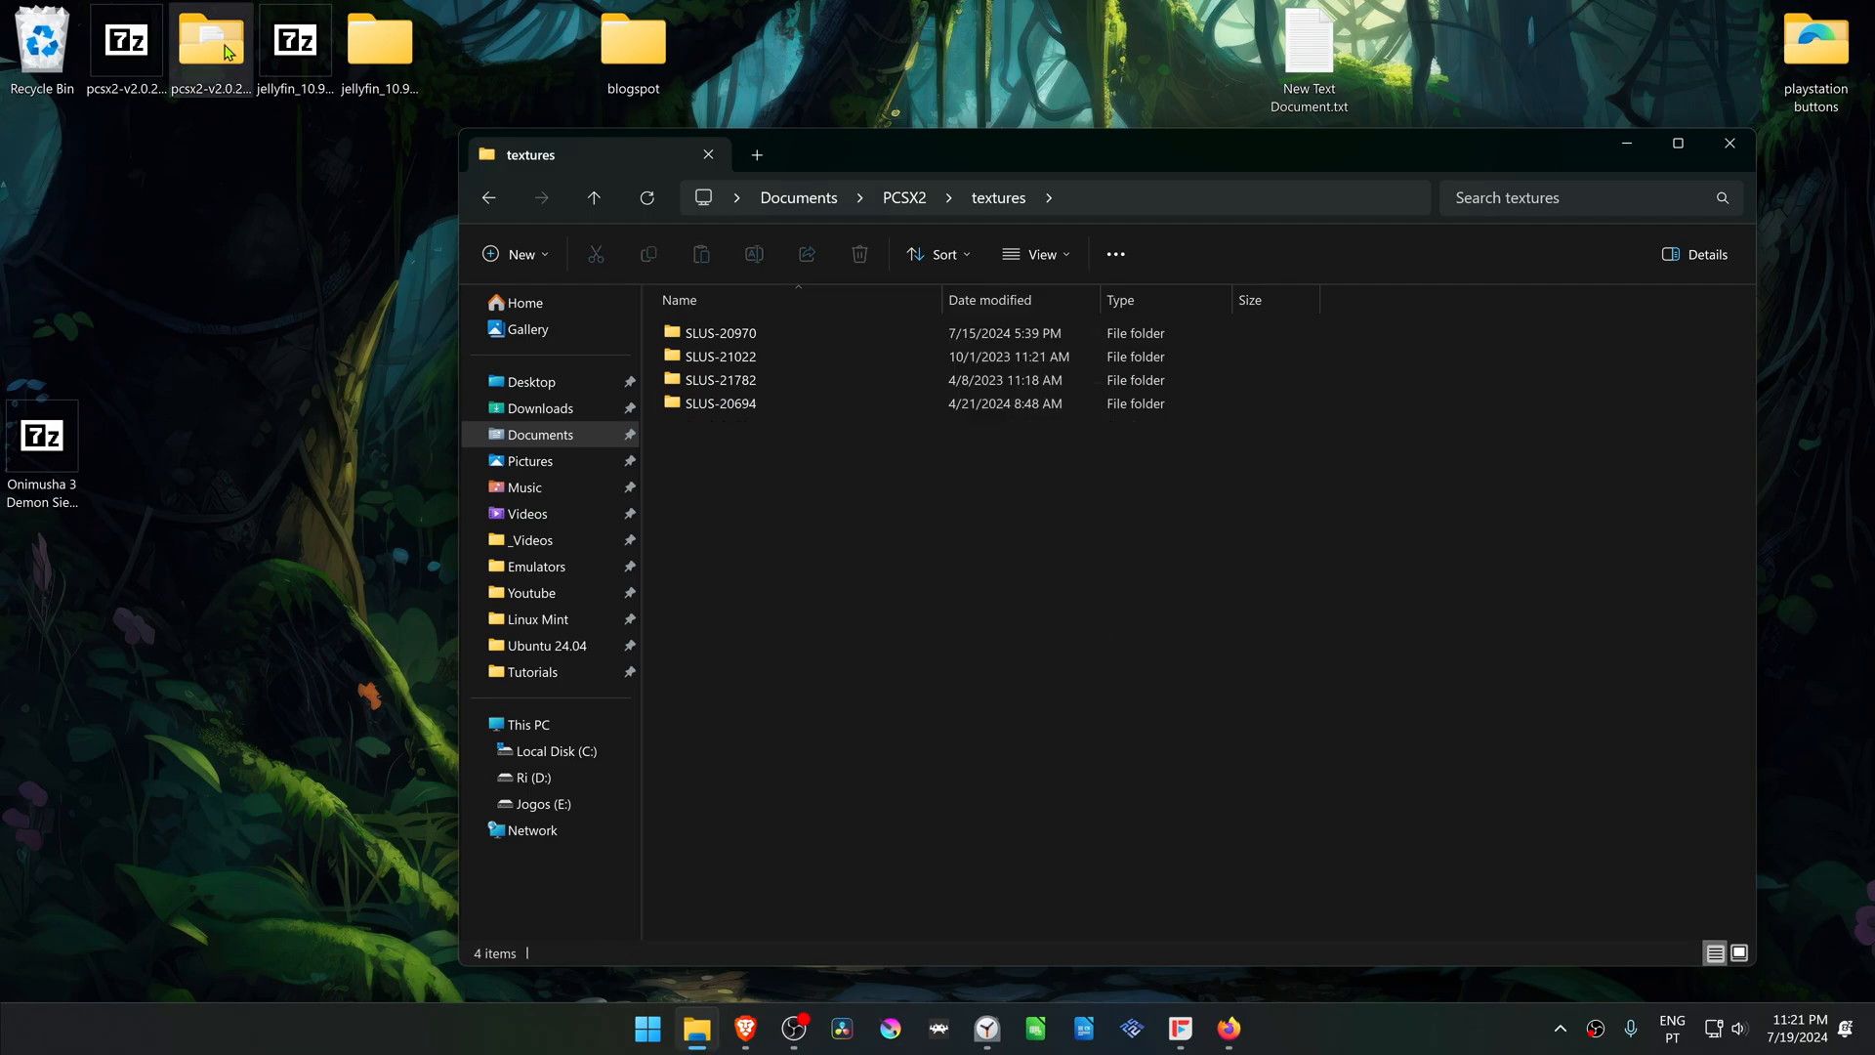
{"action": "double_click", "coordinate": [211, 42]}
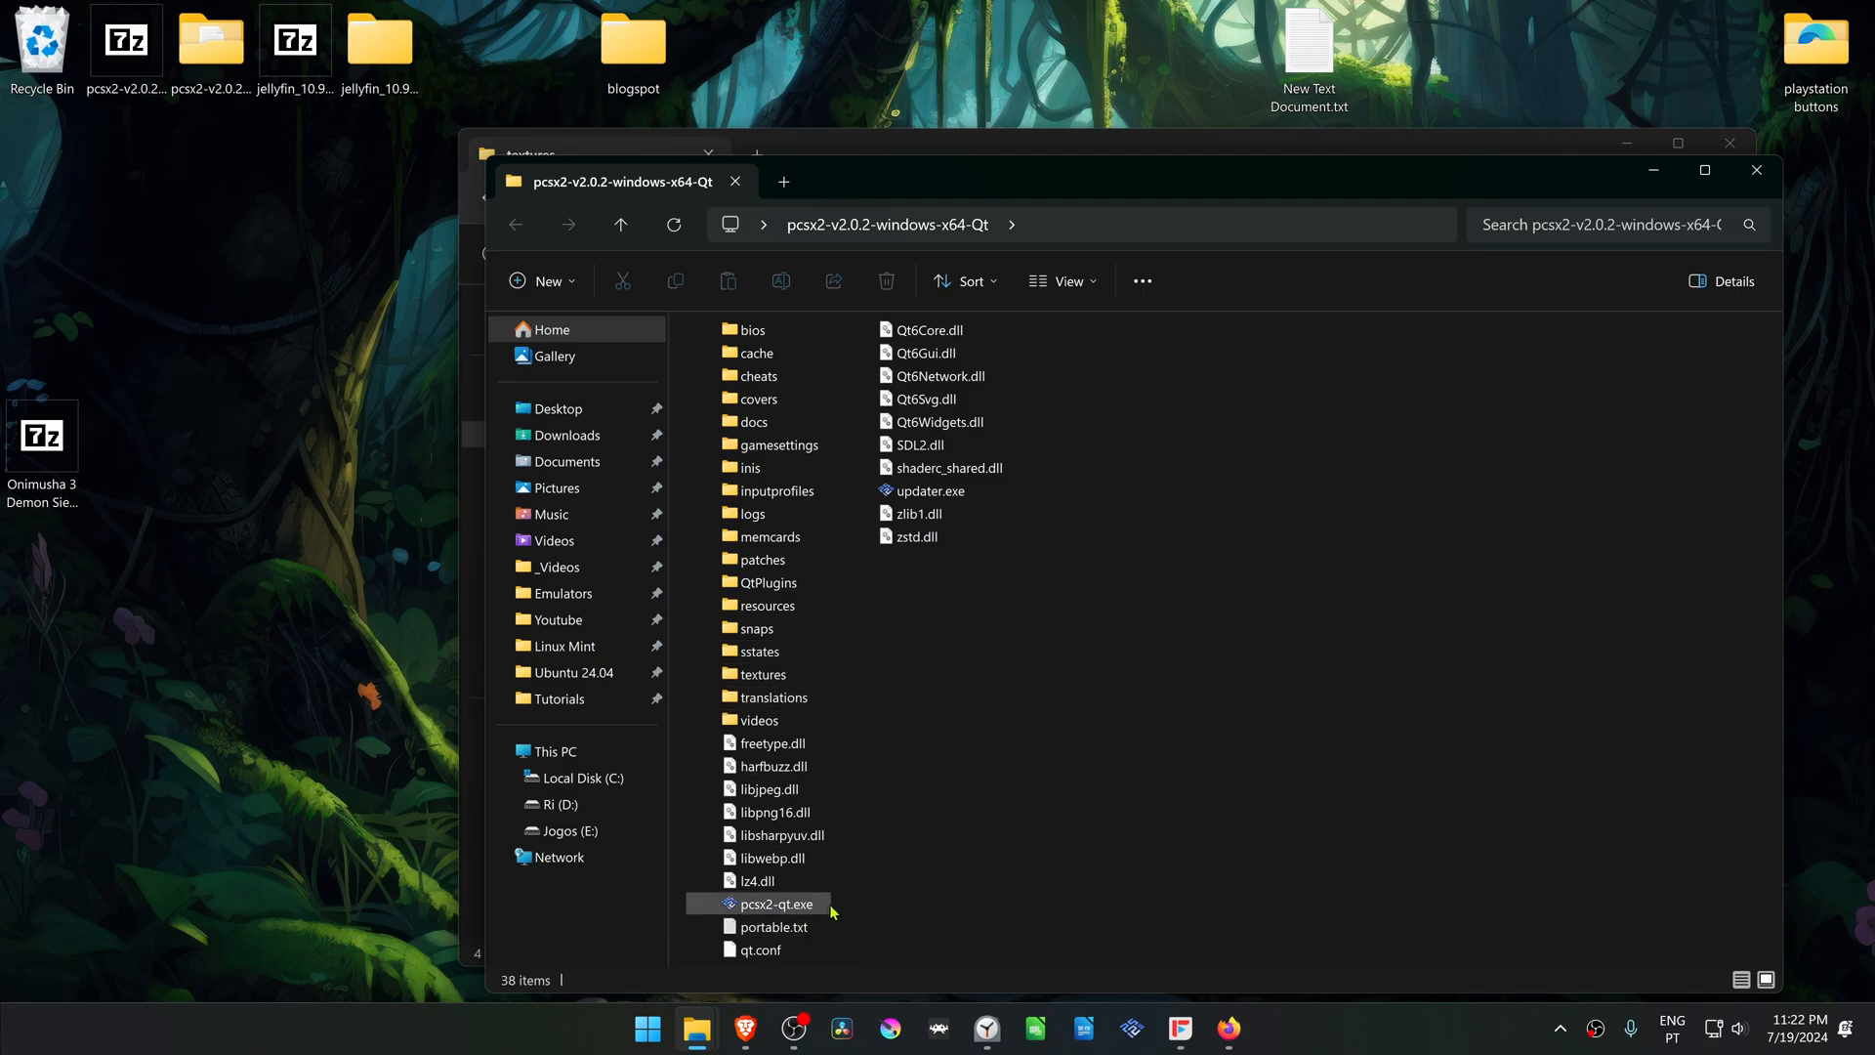
{"action": "mouse_move", "coordinate": [884, 828]}
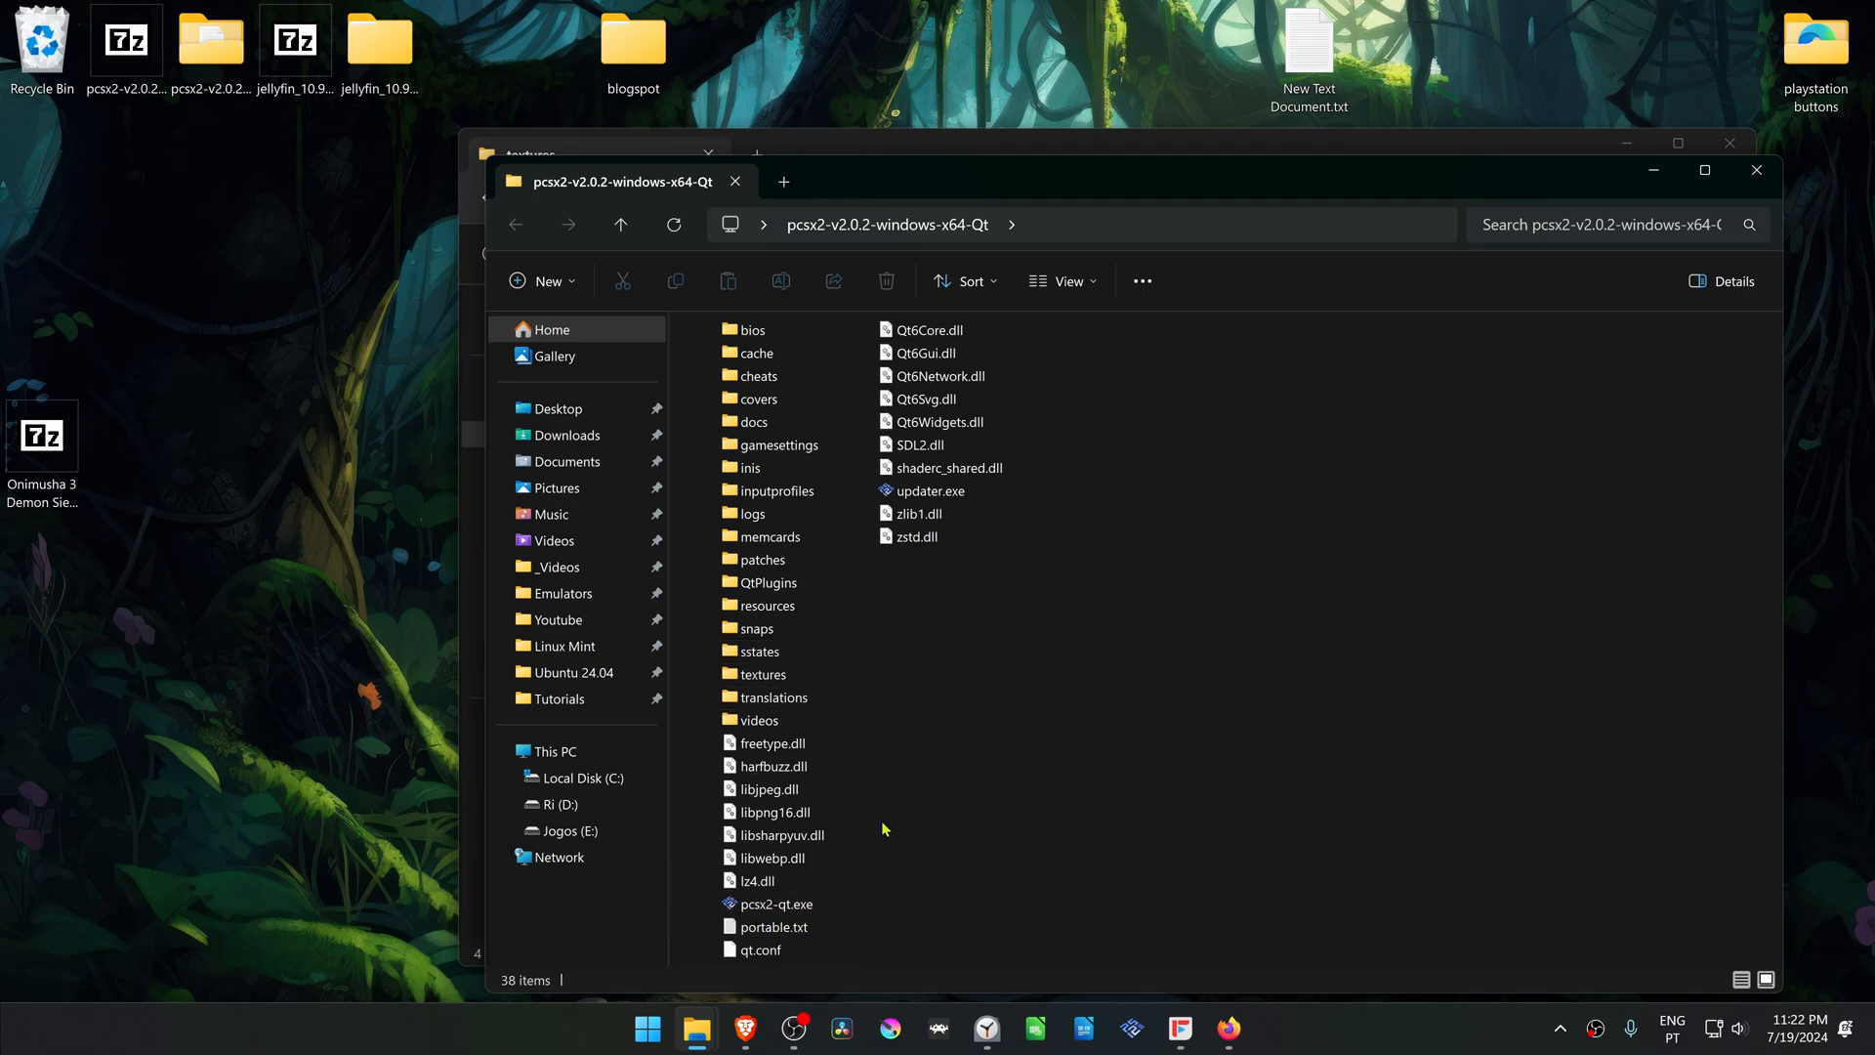
{"action": "double_click", "coordinate": [762, 672]}
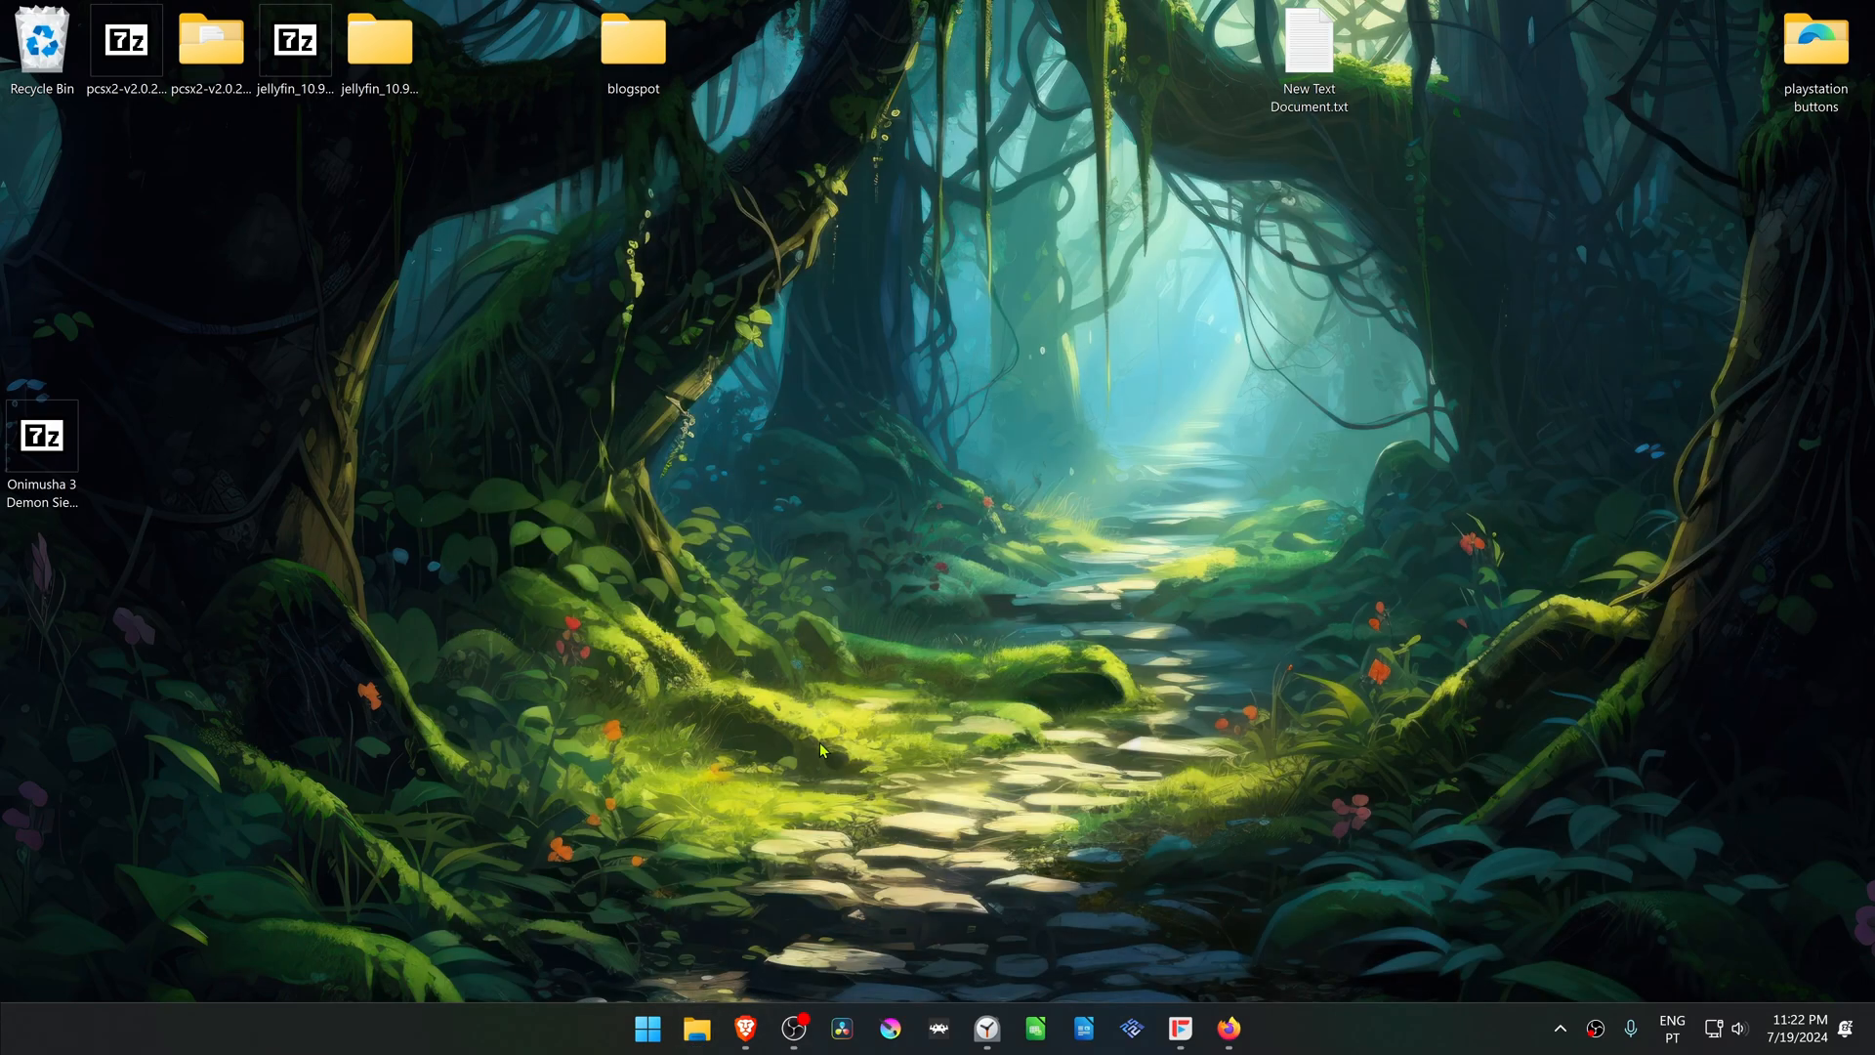
Step: Open the Properties window for Onimusha 3 - Demon Siege (SLUS-20694) from the game list
{"action": "left_click", "coordinate": [647, 1029]}
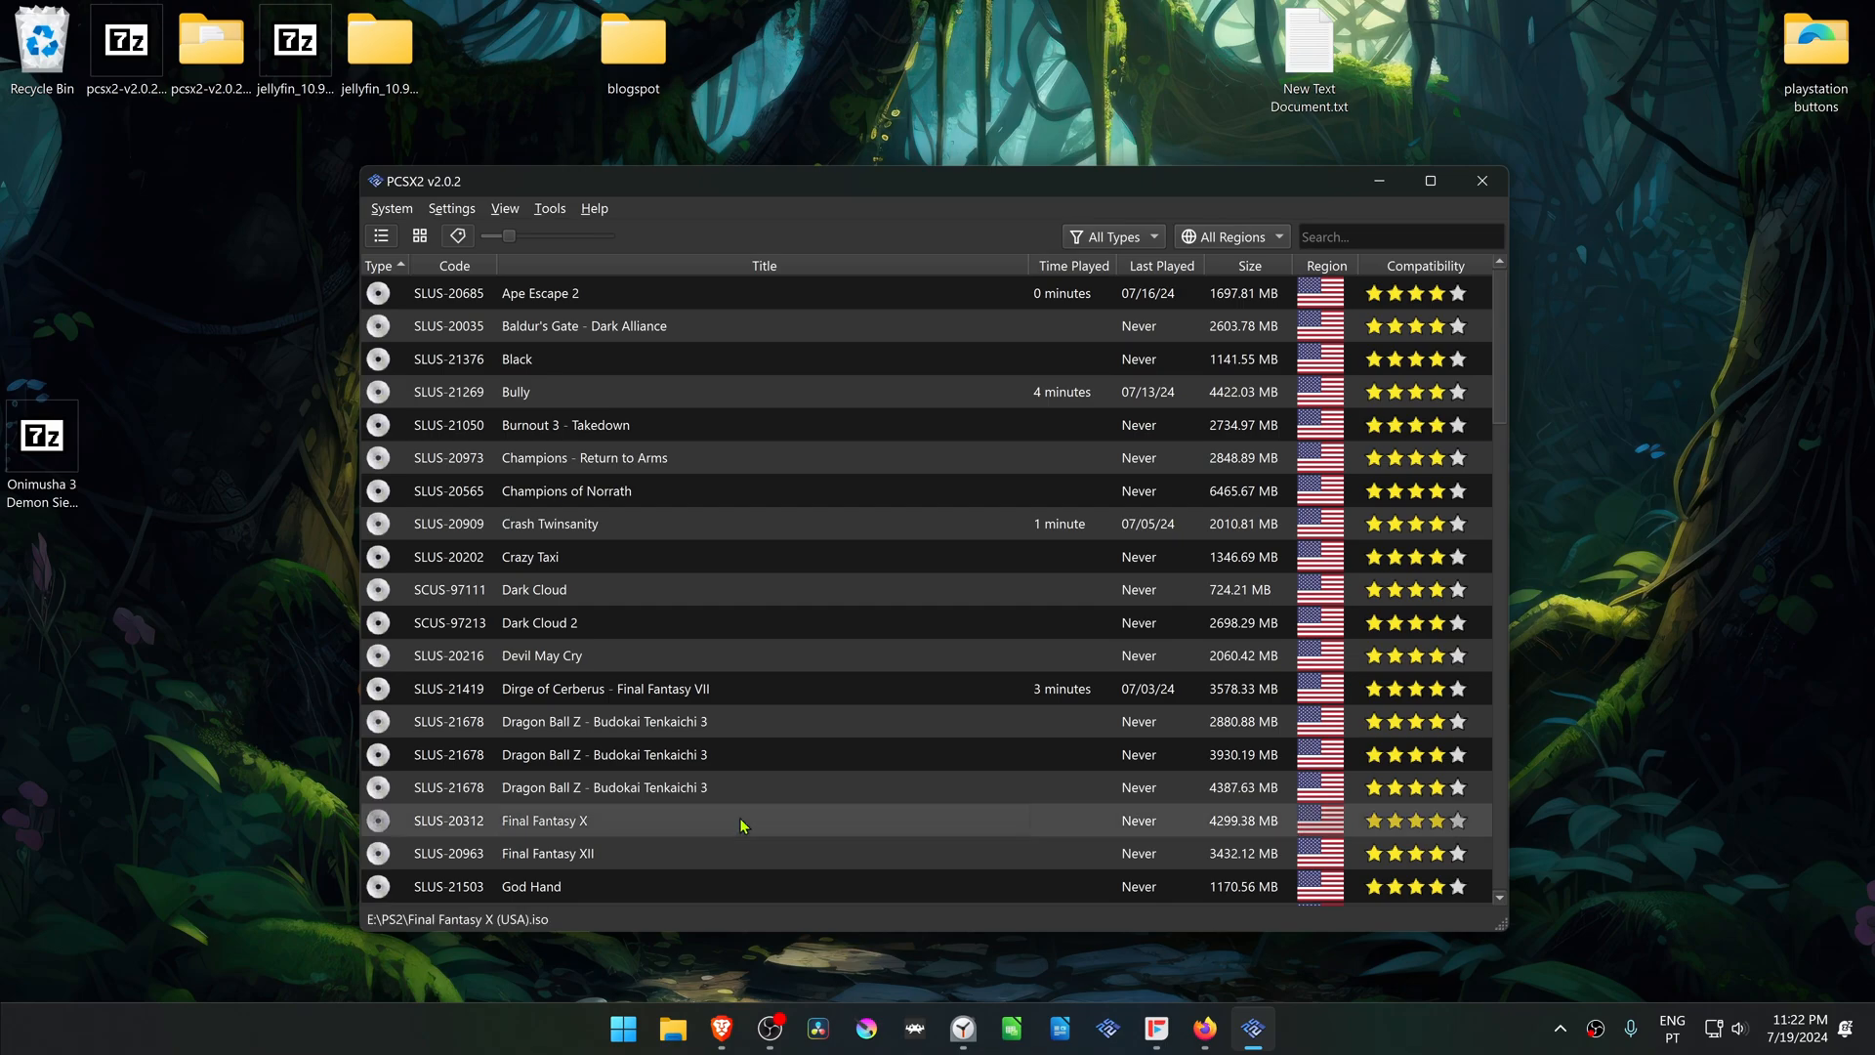
{"action": "scroll", "scroll_direction": "down", "scroll_amount": 3}
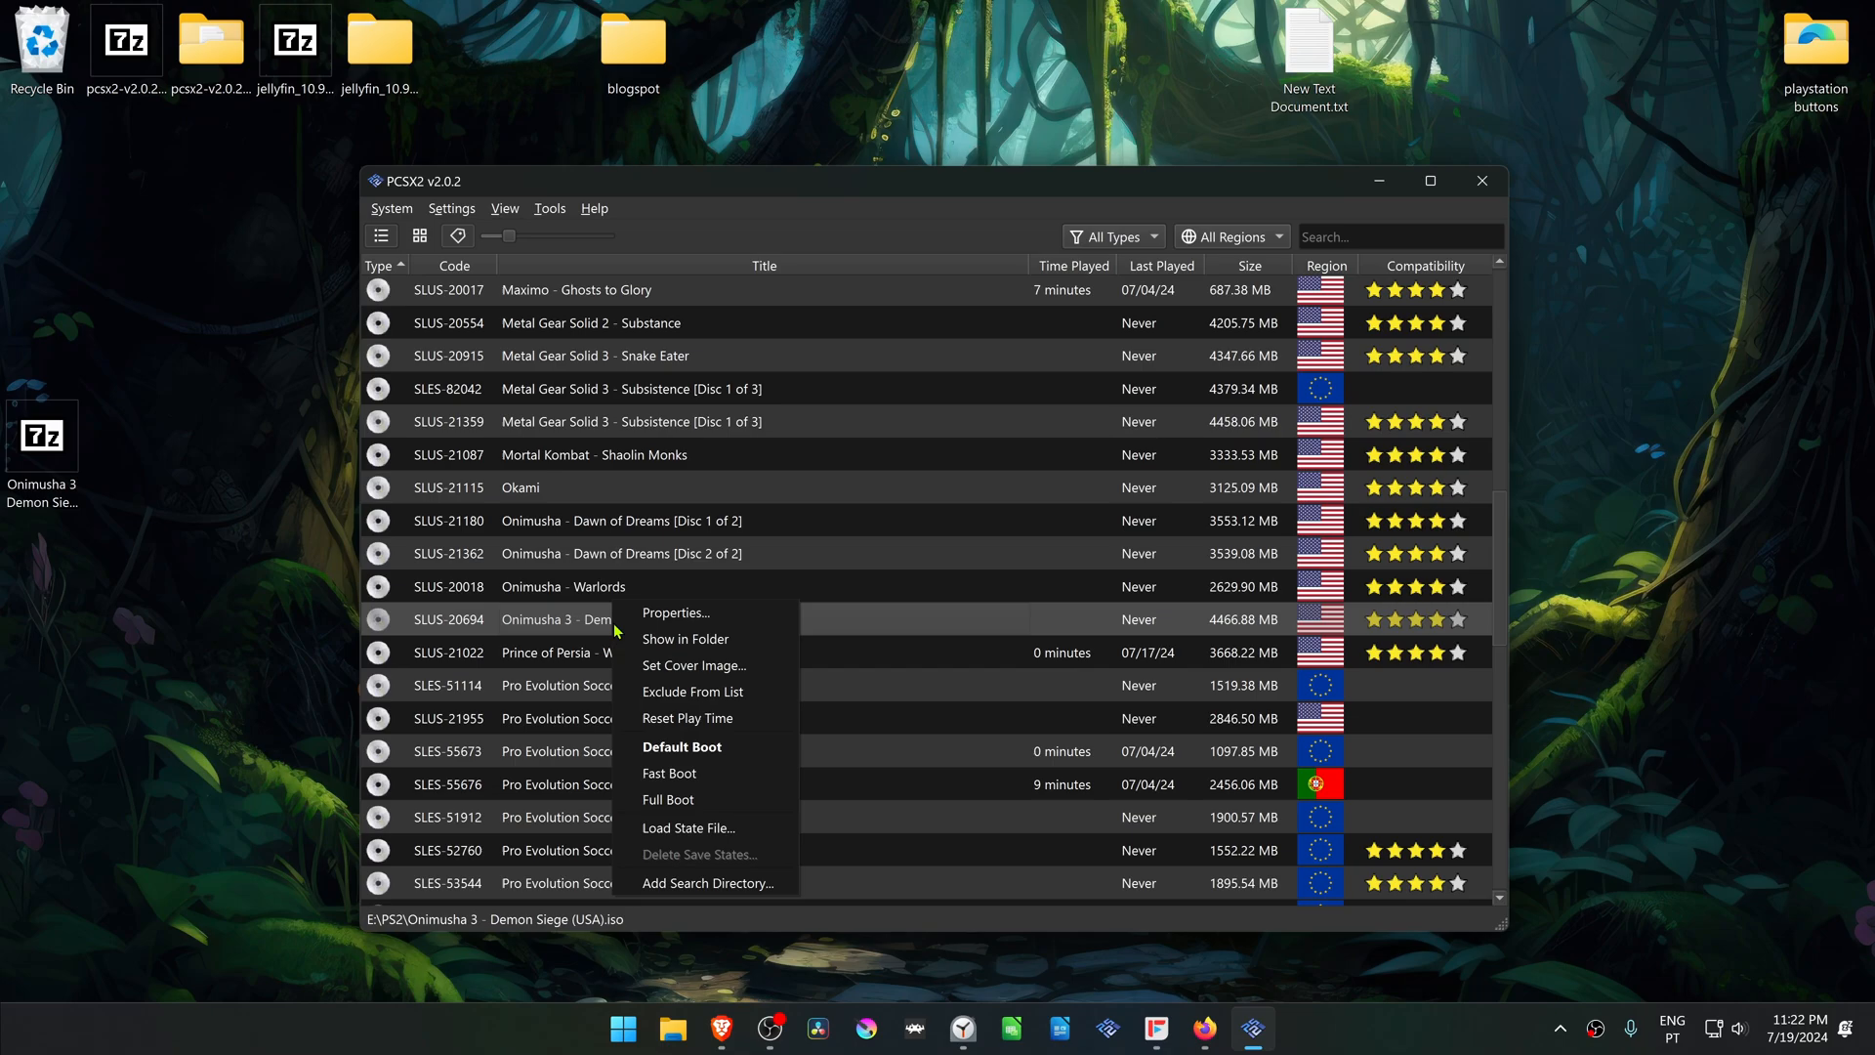
{"action": "key", "text": "Escape"}
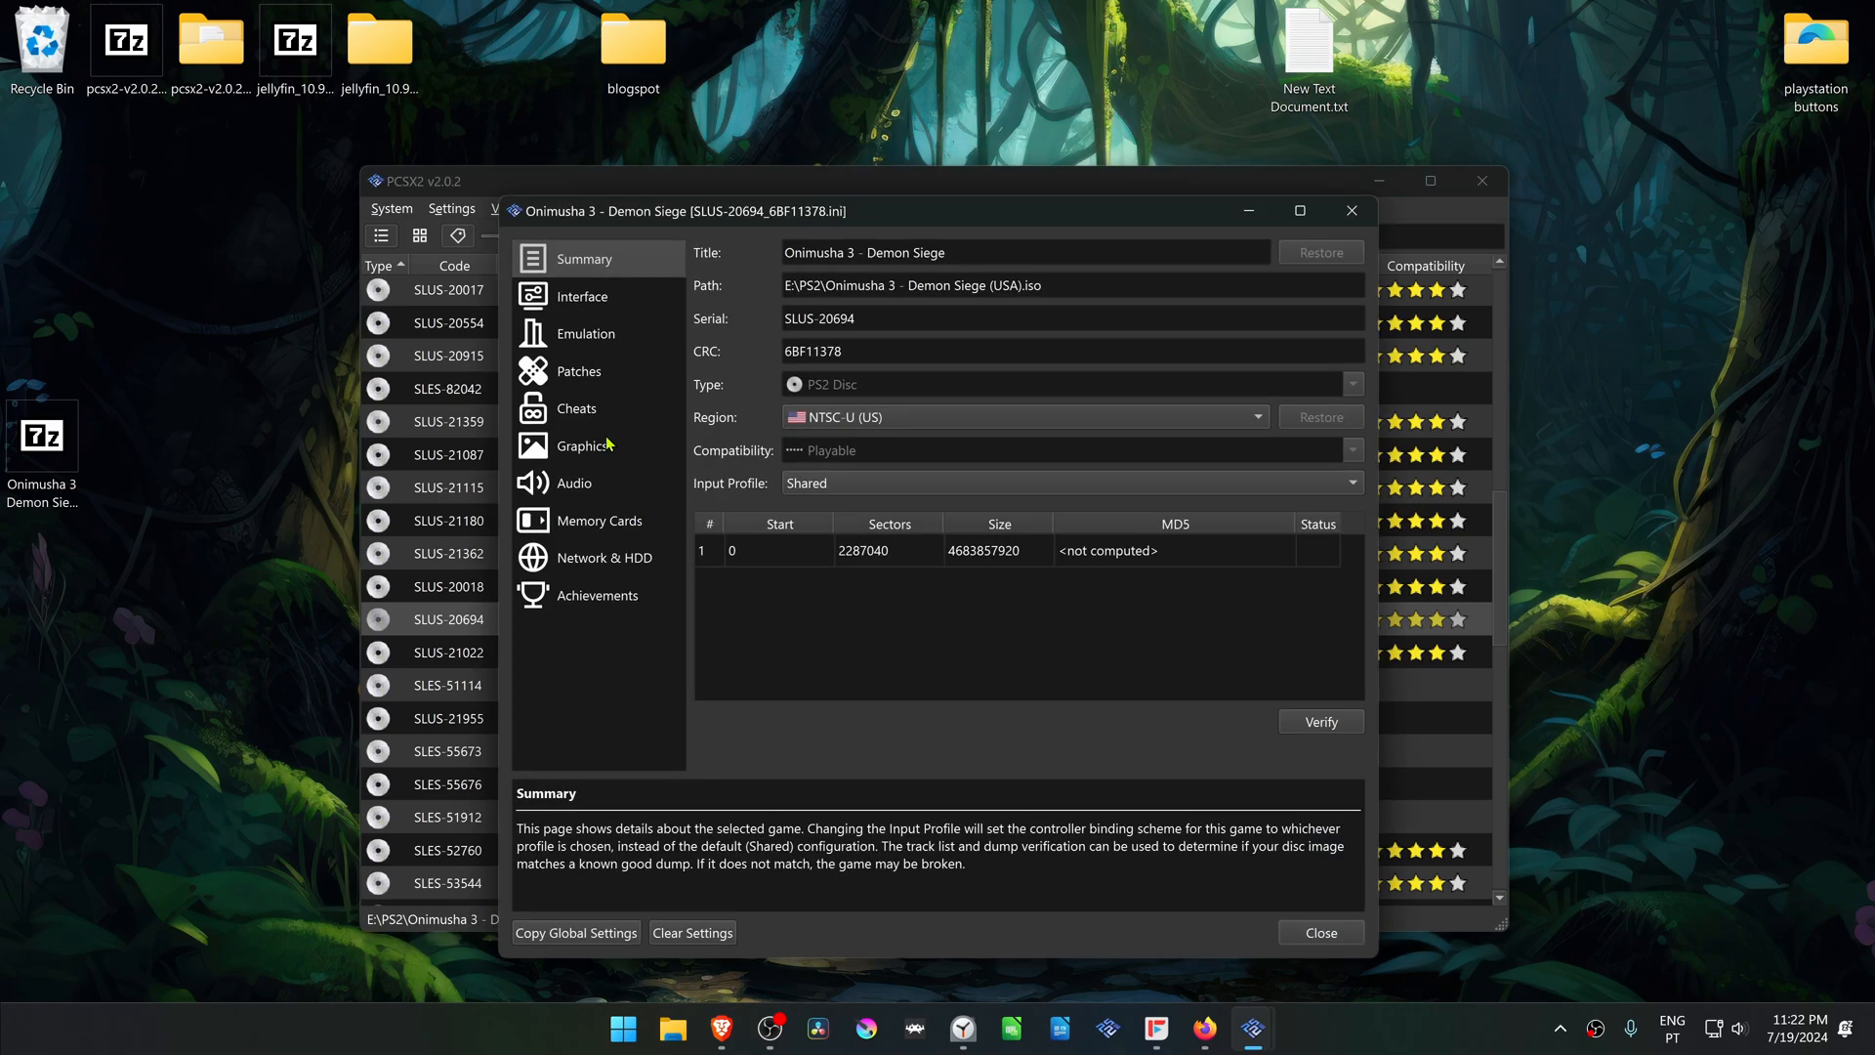
Step: Set Graphics internal resolution to 6x Native (~2160px/4K UHD) for Onimusha 3
{"action": "left_click", "coordinate": [582, 445]}
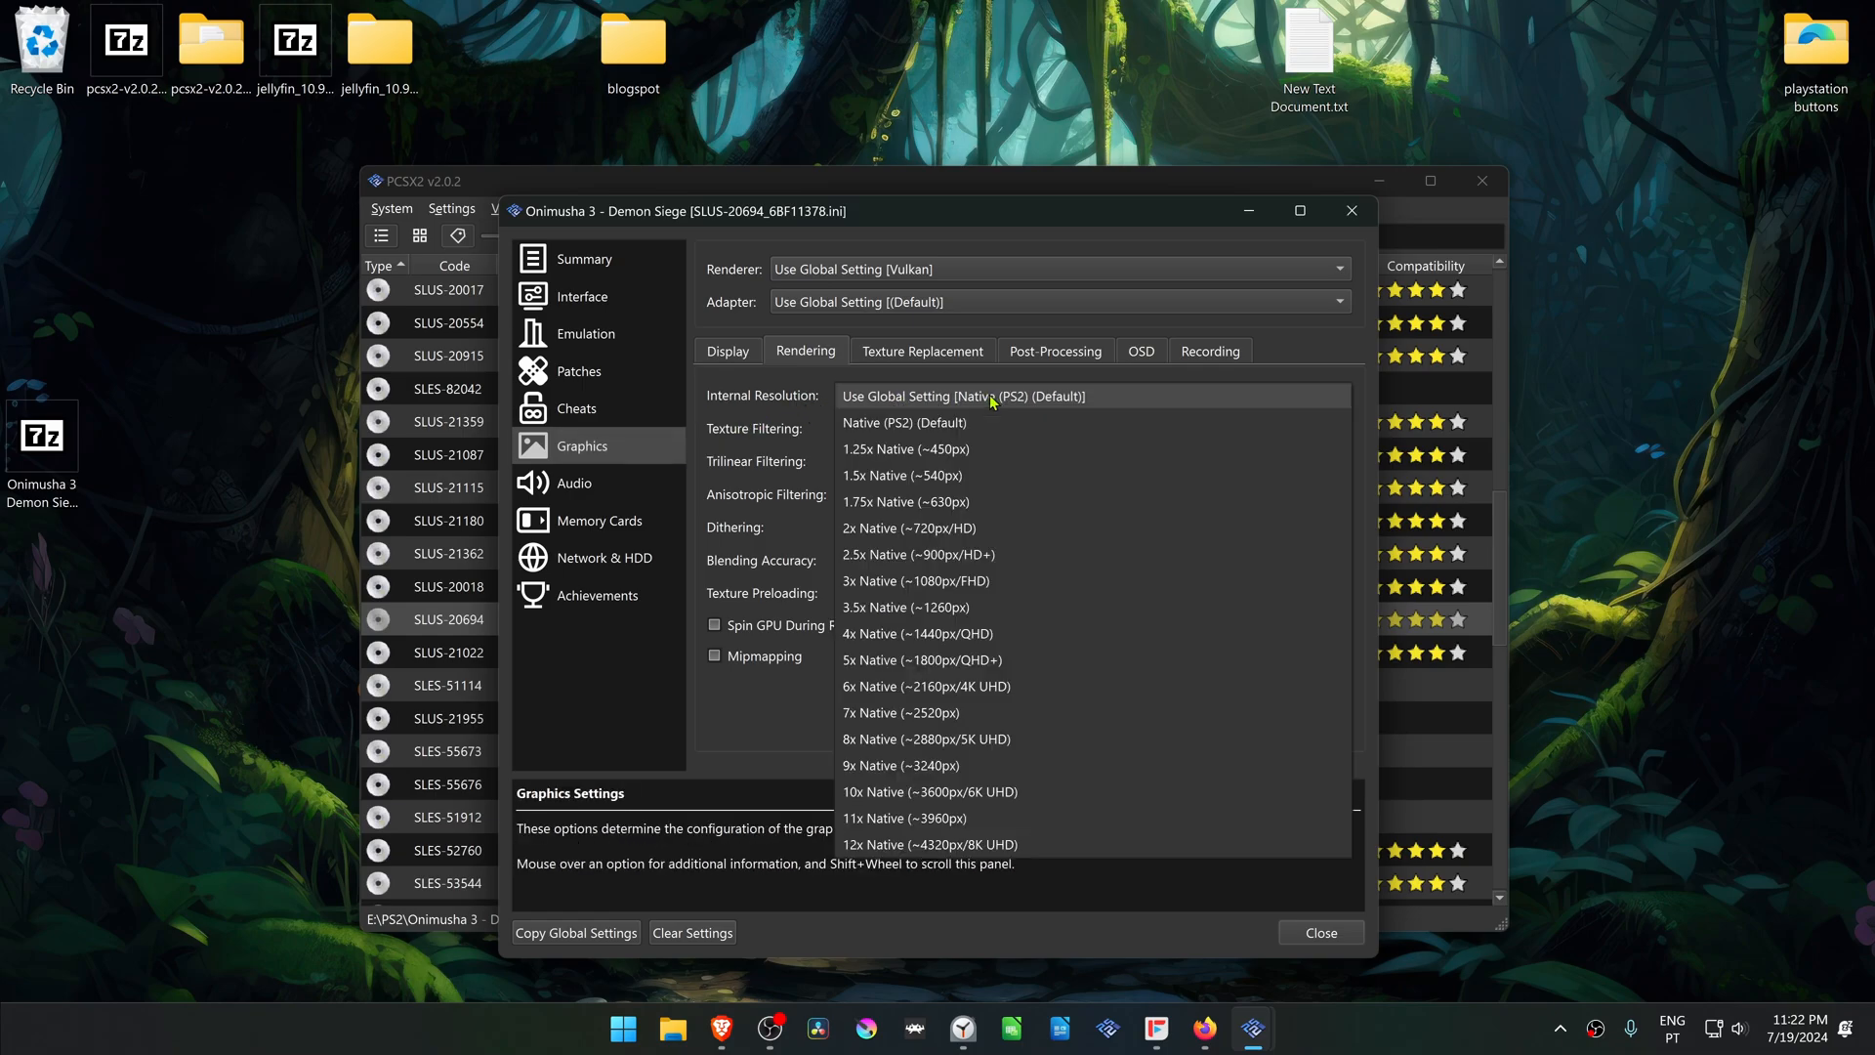
{"action": "mouse_move", "coordinate": [944, 738]}
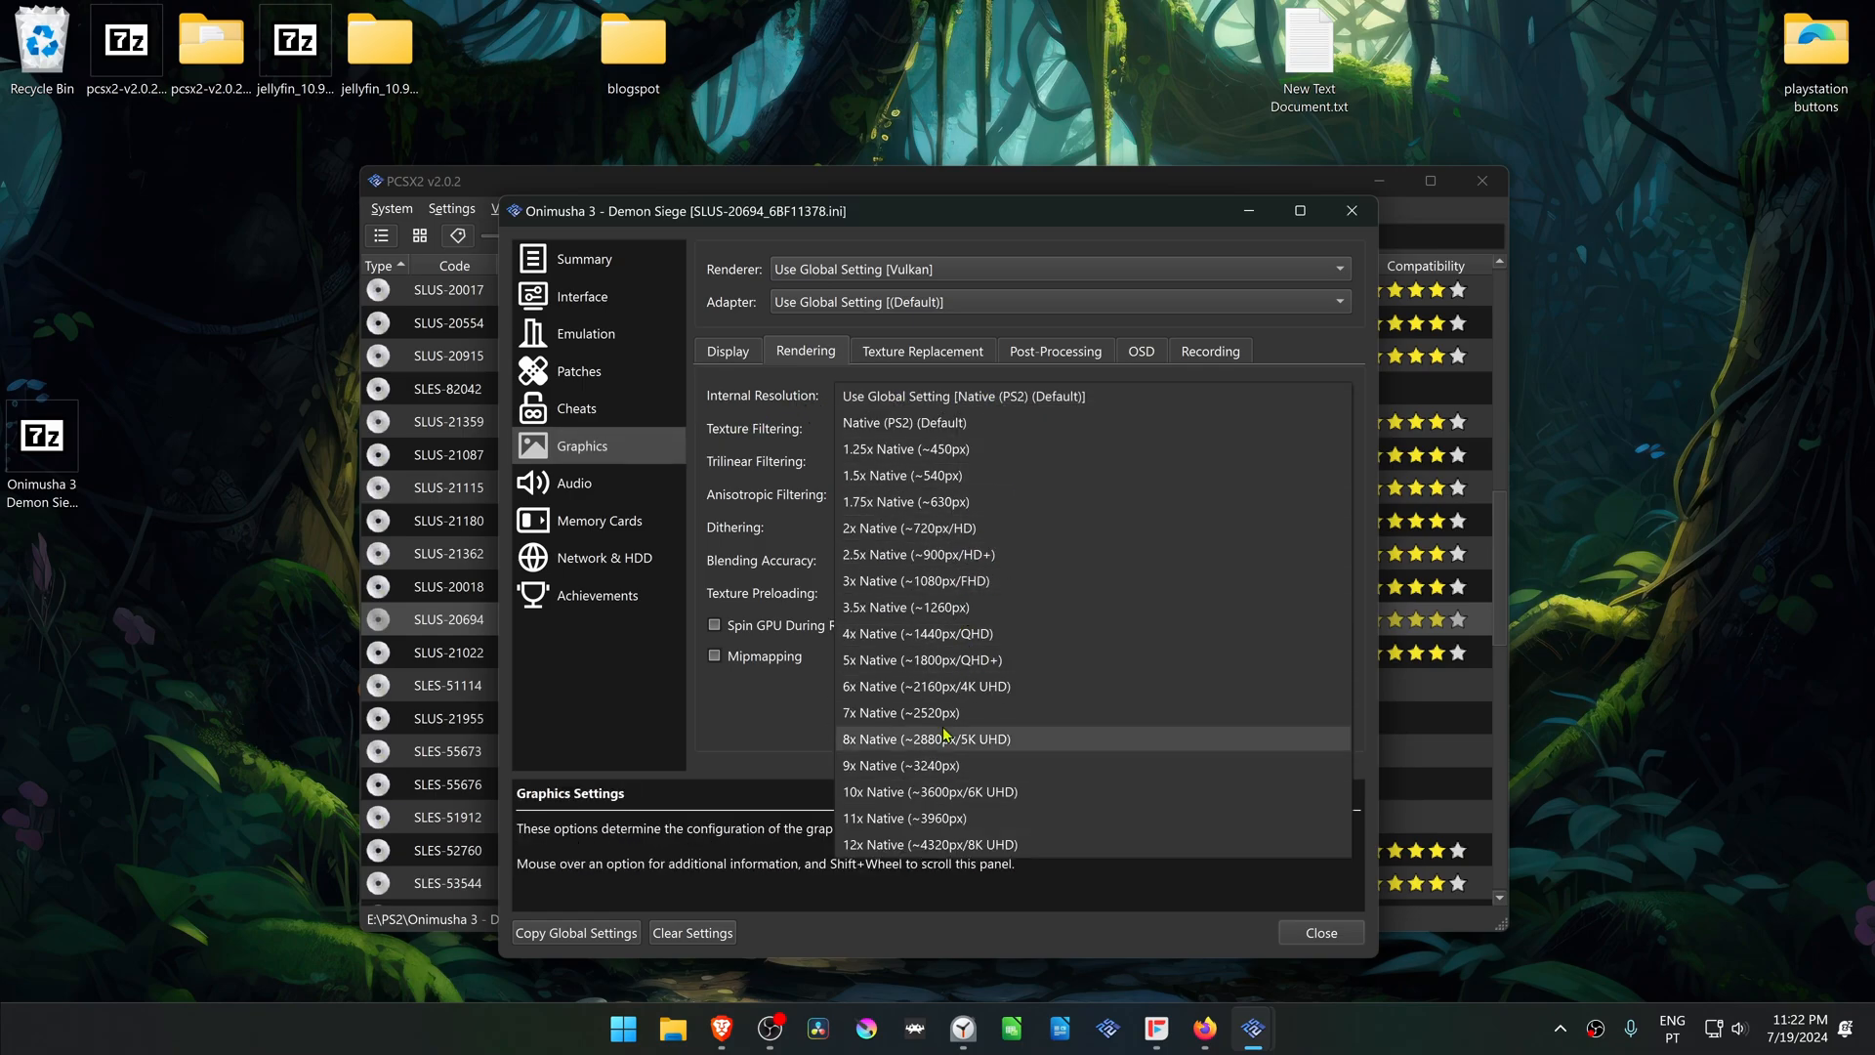
{"action": "mouse_move", "coordinate": [1002, 701]}
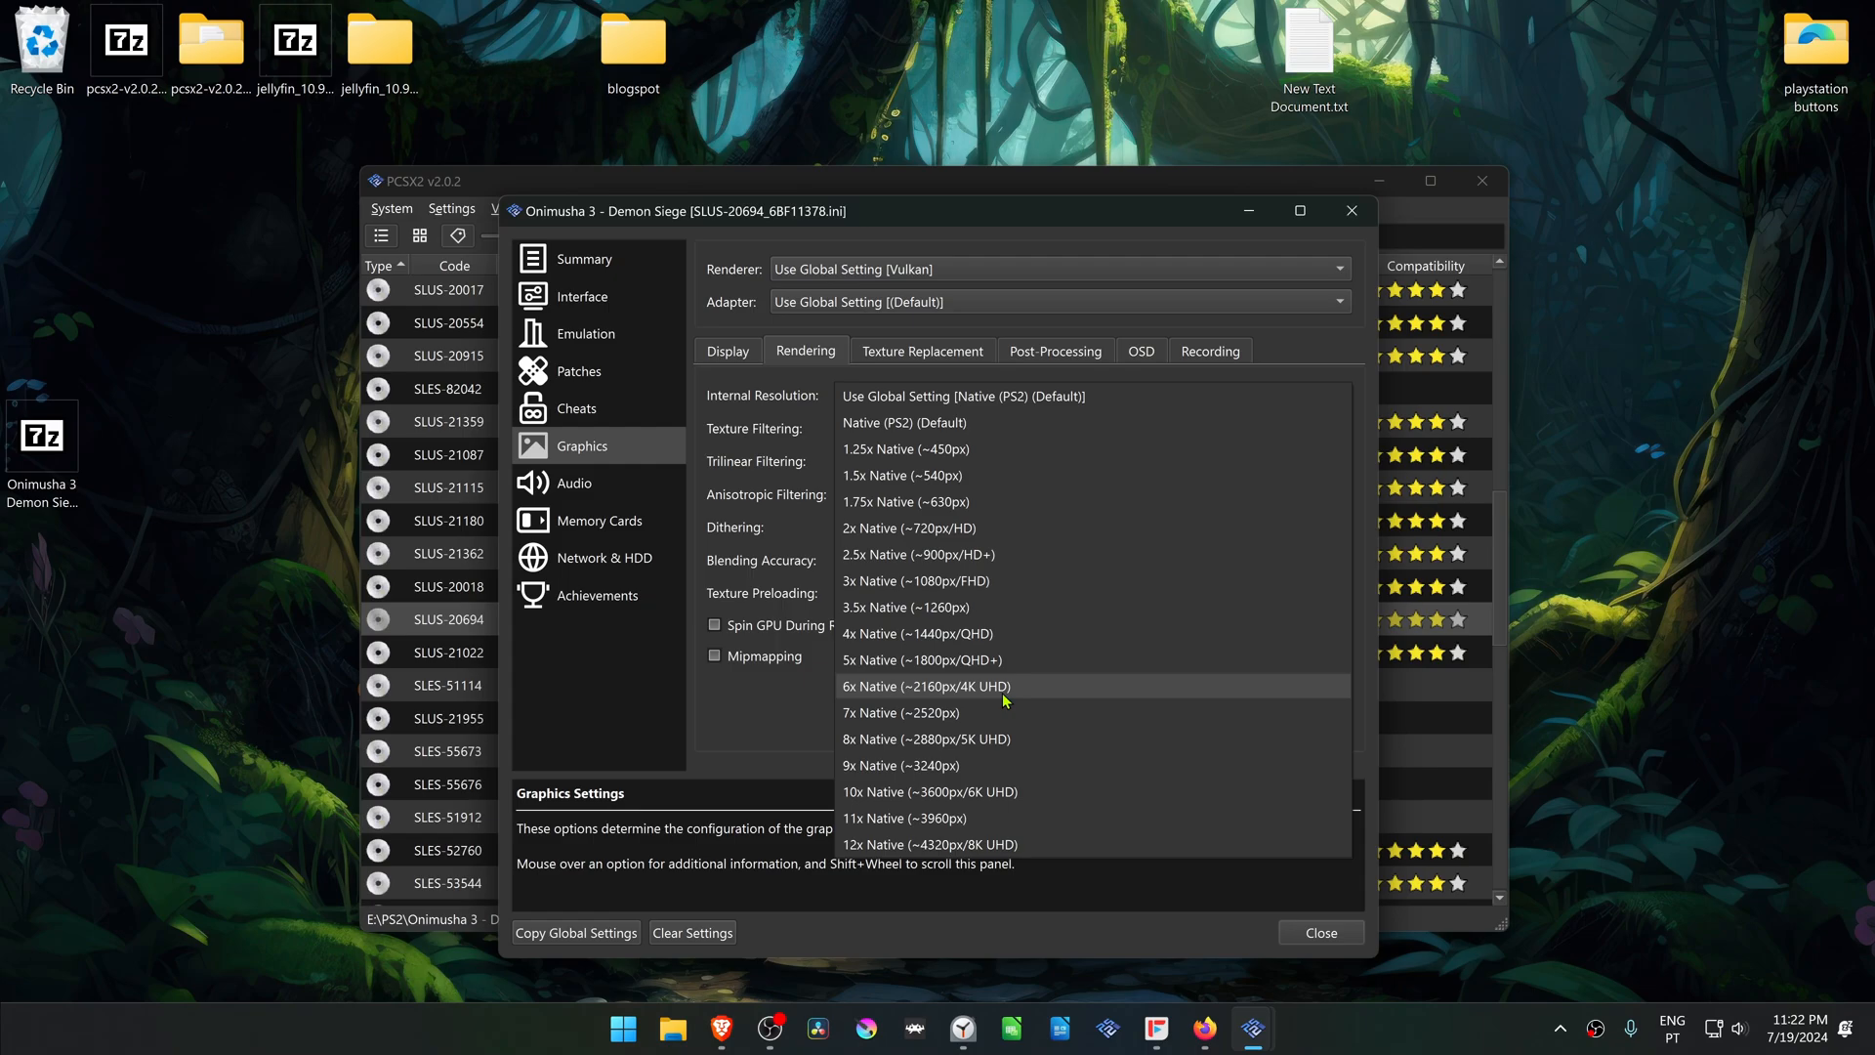
{"action": "left_click", "coordinate": [925, 686]}
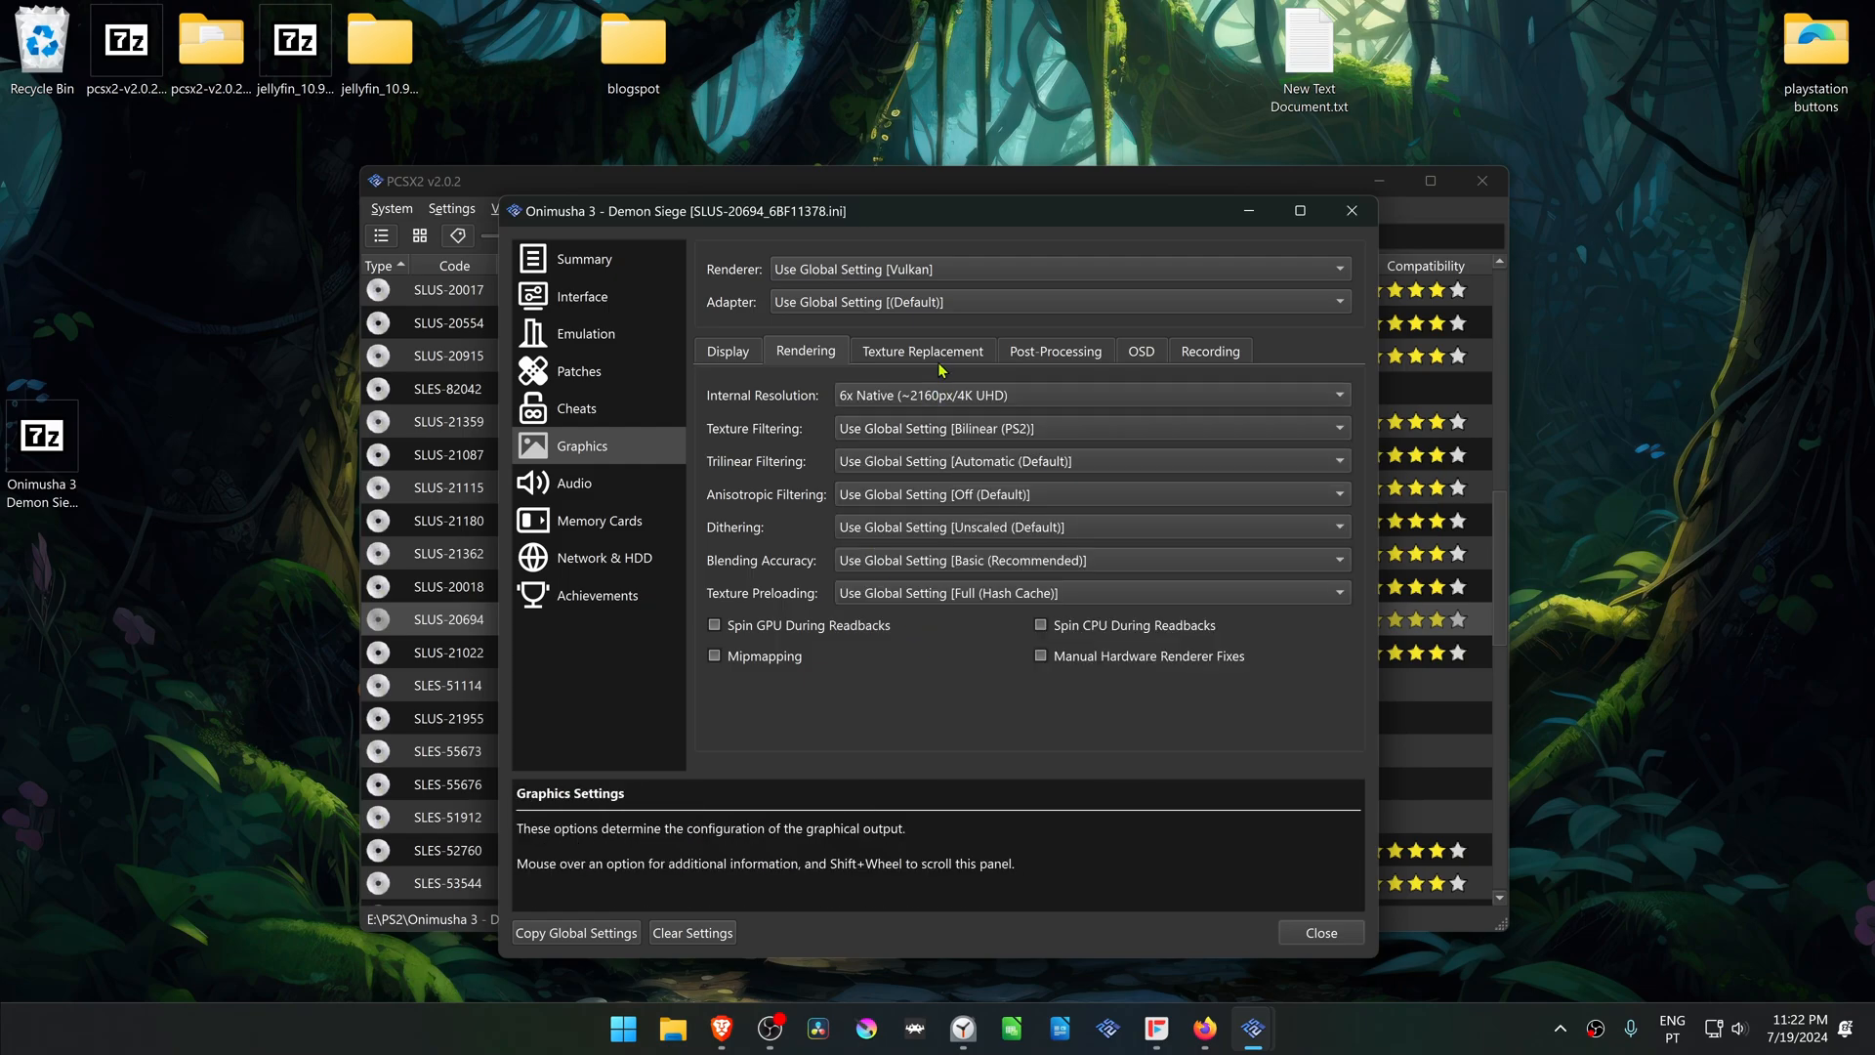
Step: Enable Load Textures and Asynchronous Texture Loading, close properties, and boot Onimusha 3
{"action": "left_click", "coordinate": [922, 351]}
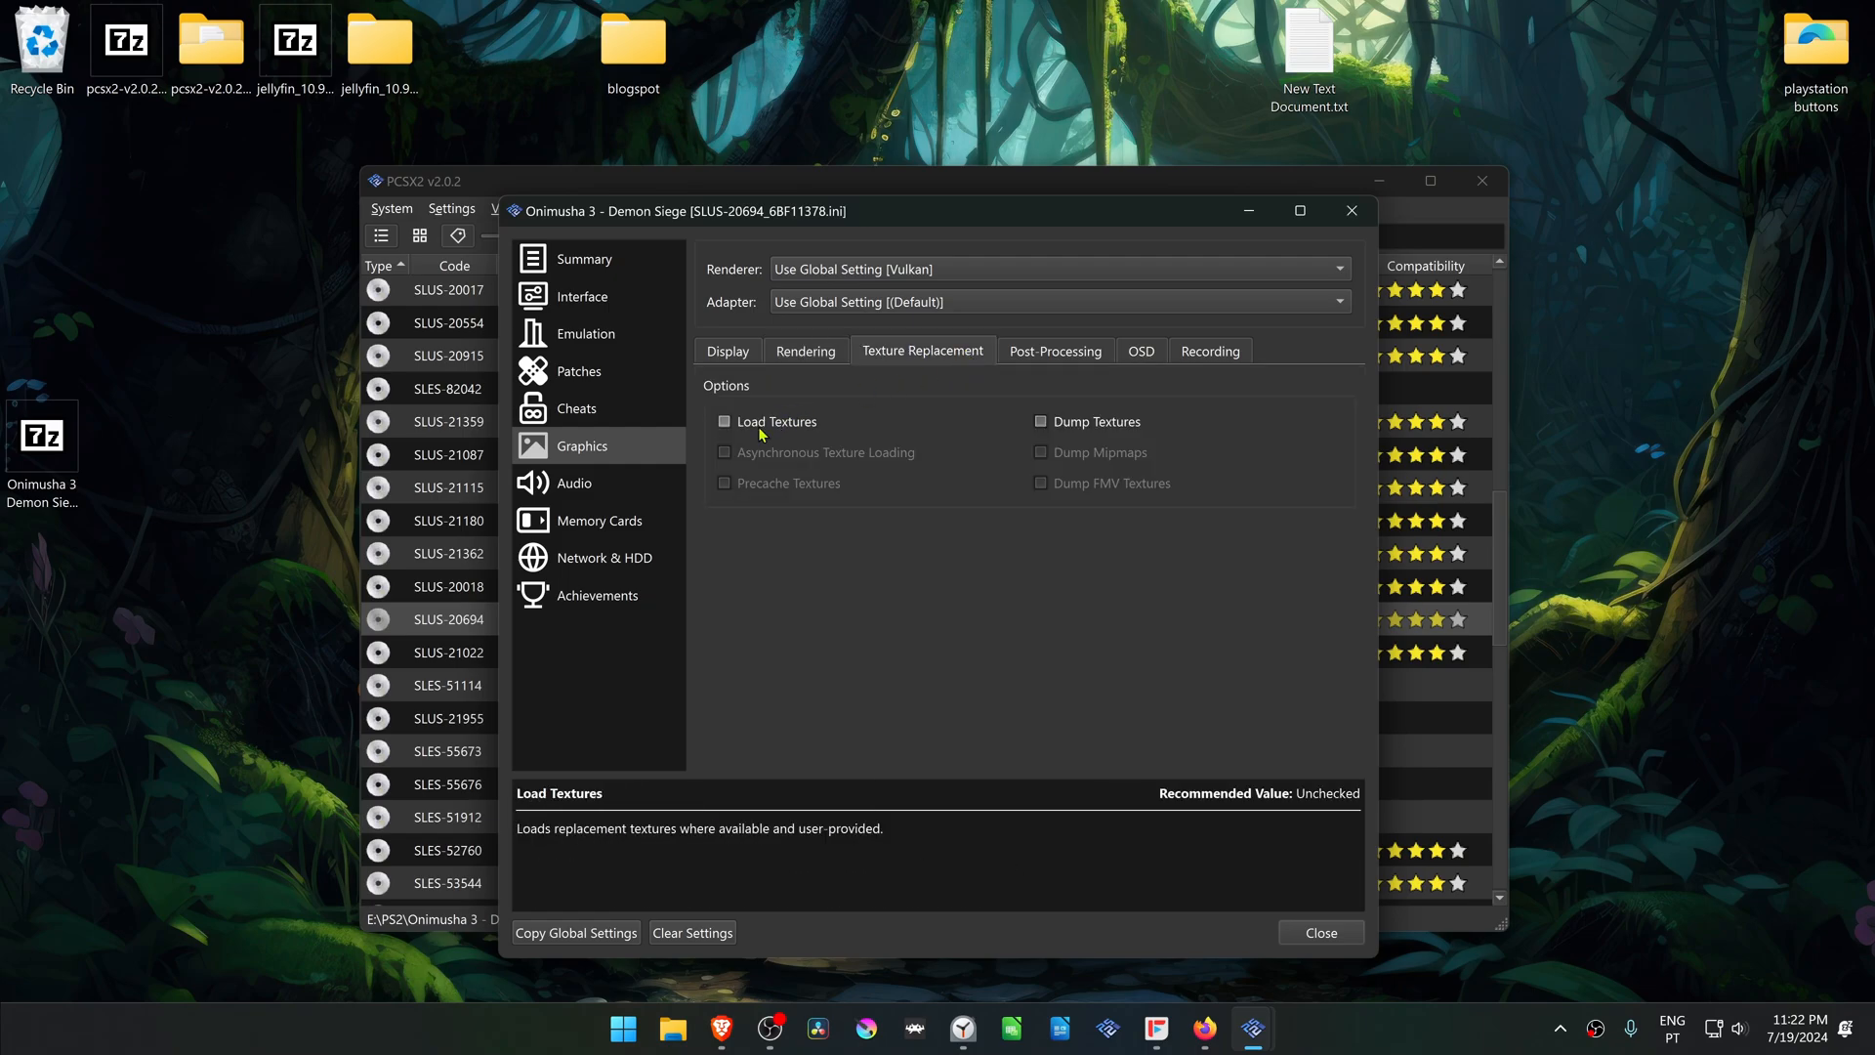
{"action": "left_click", "coordinate": [725, 421]}
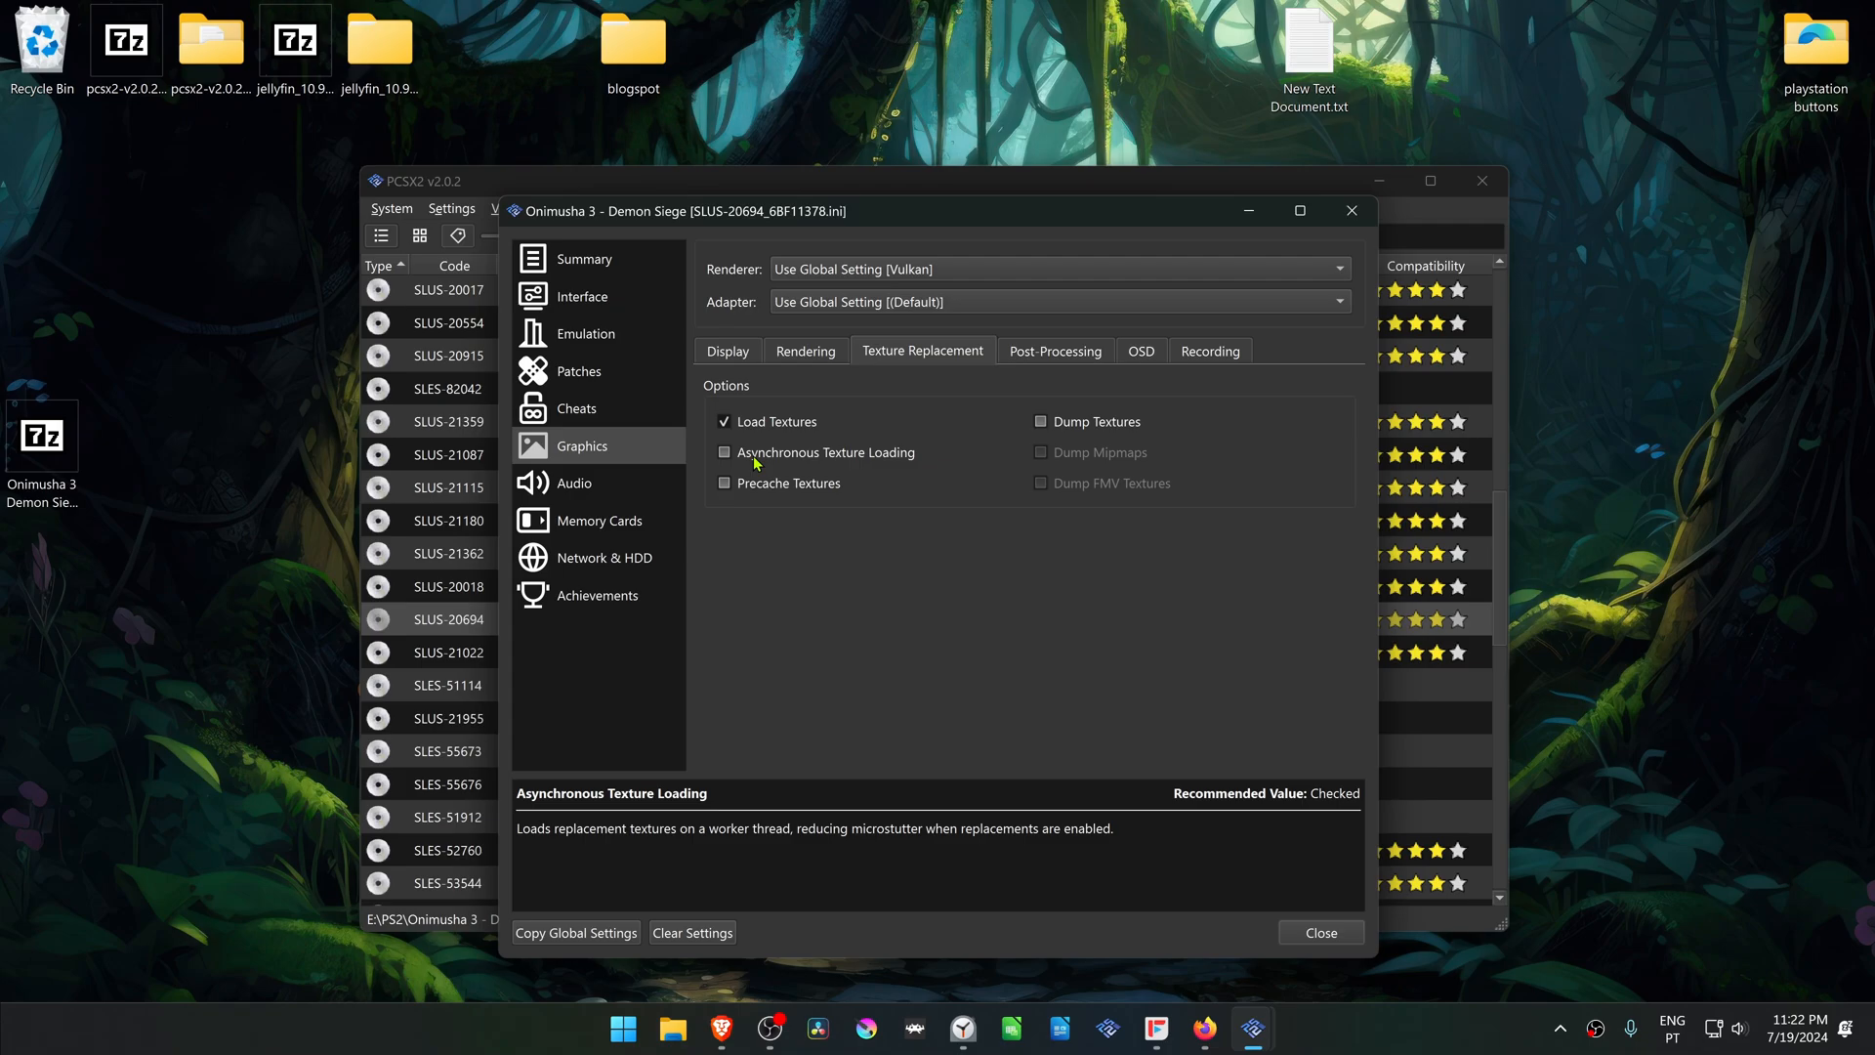
{"action": "left_click", "coordinate": [724, 452]}
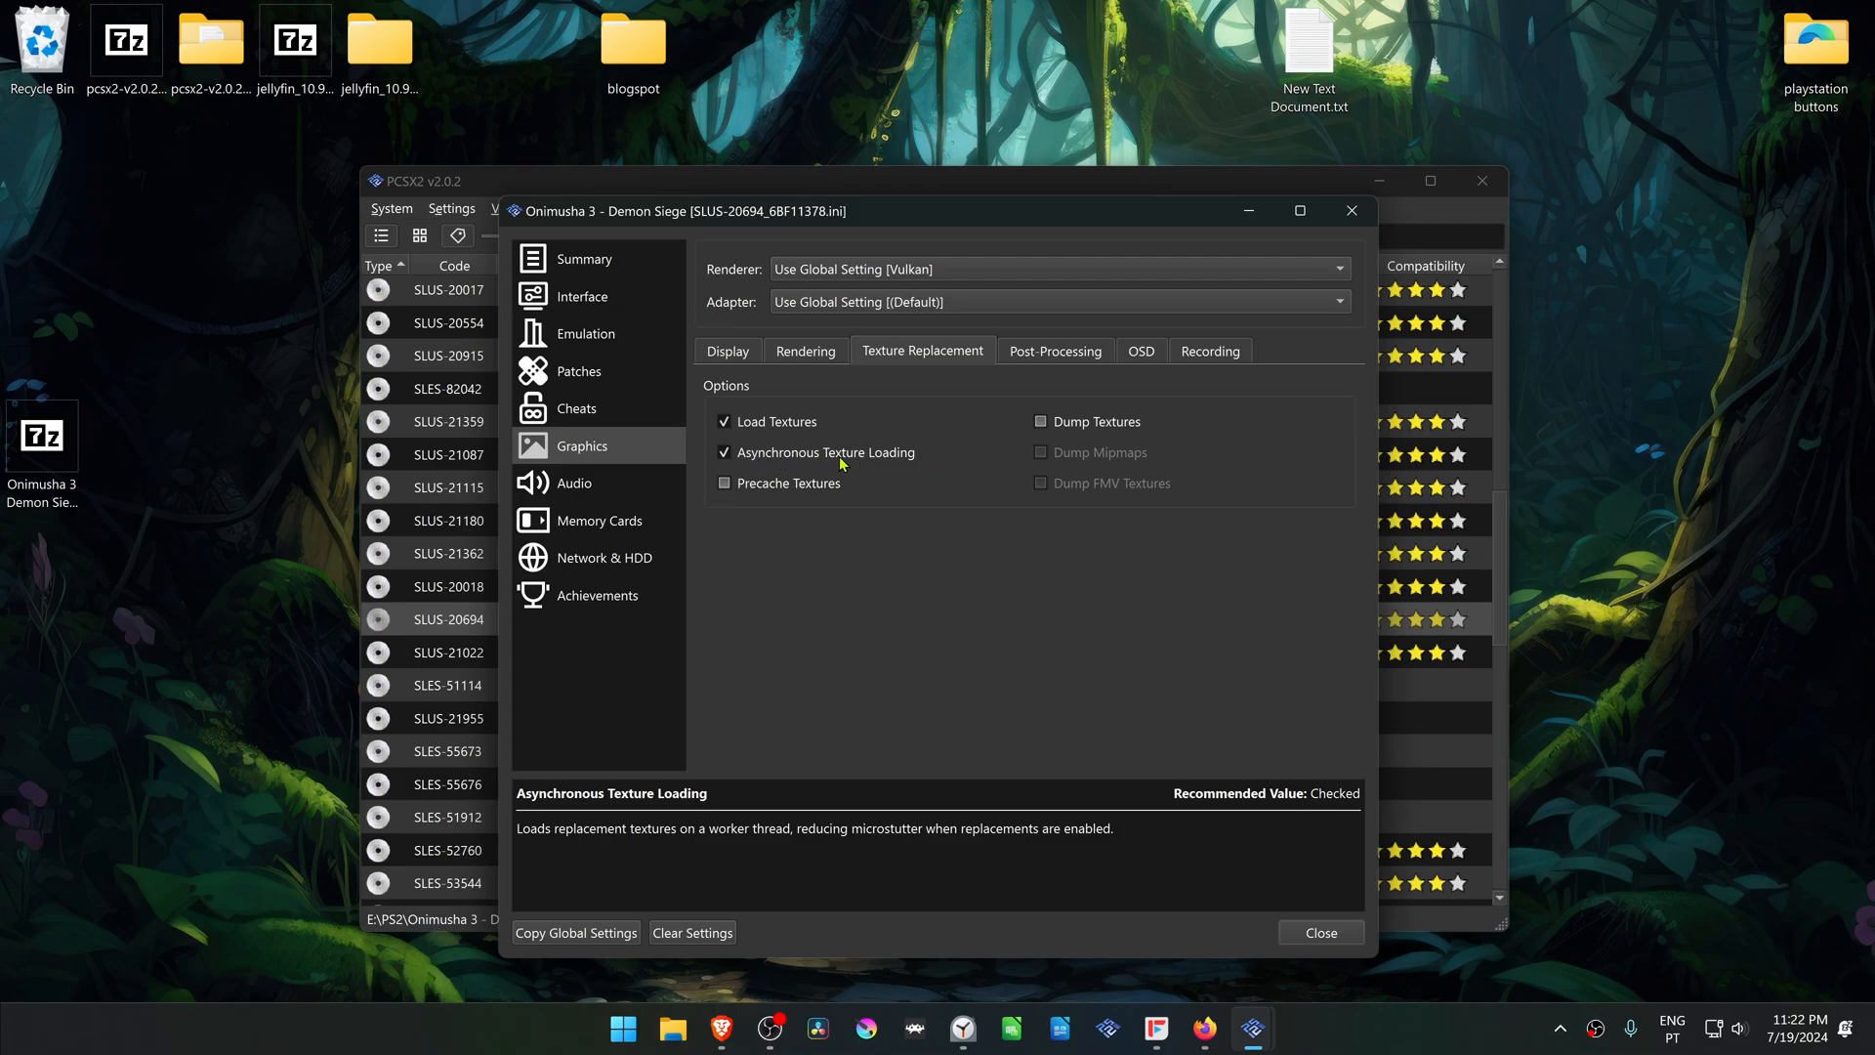
{"action": "left_click", "coordinate": [1320, 932]}
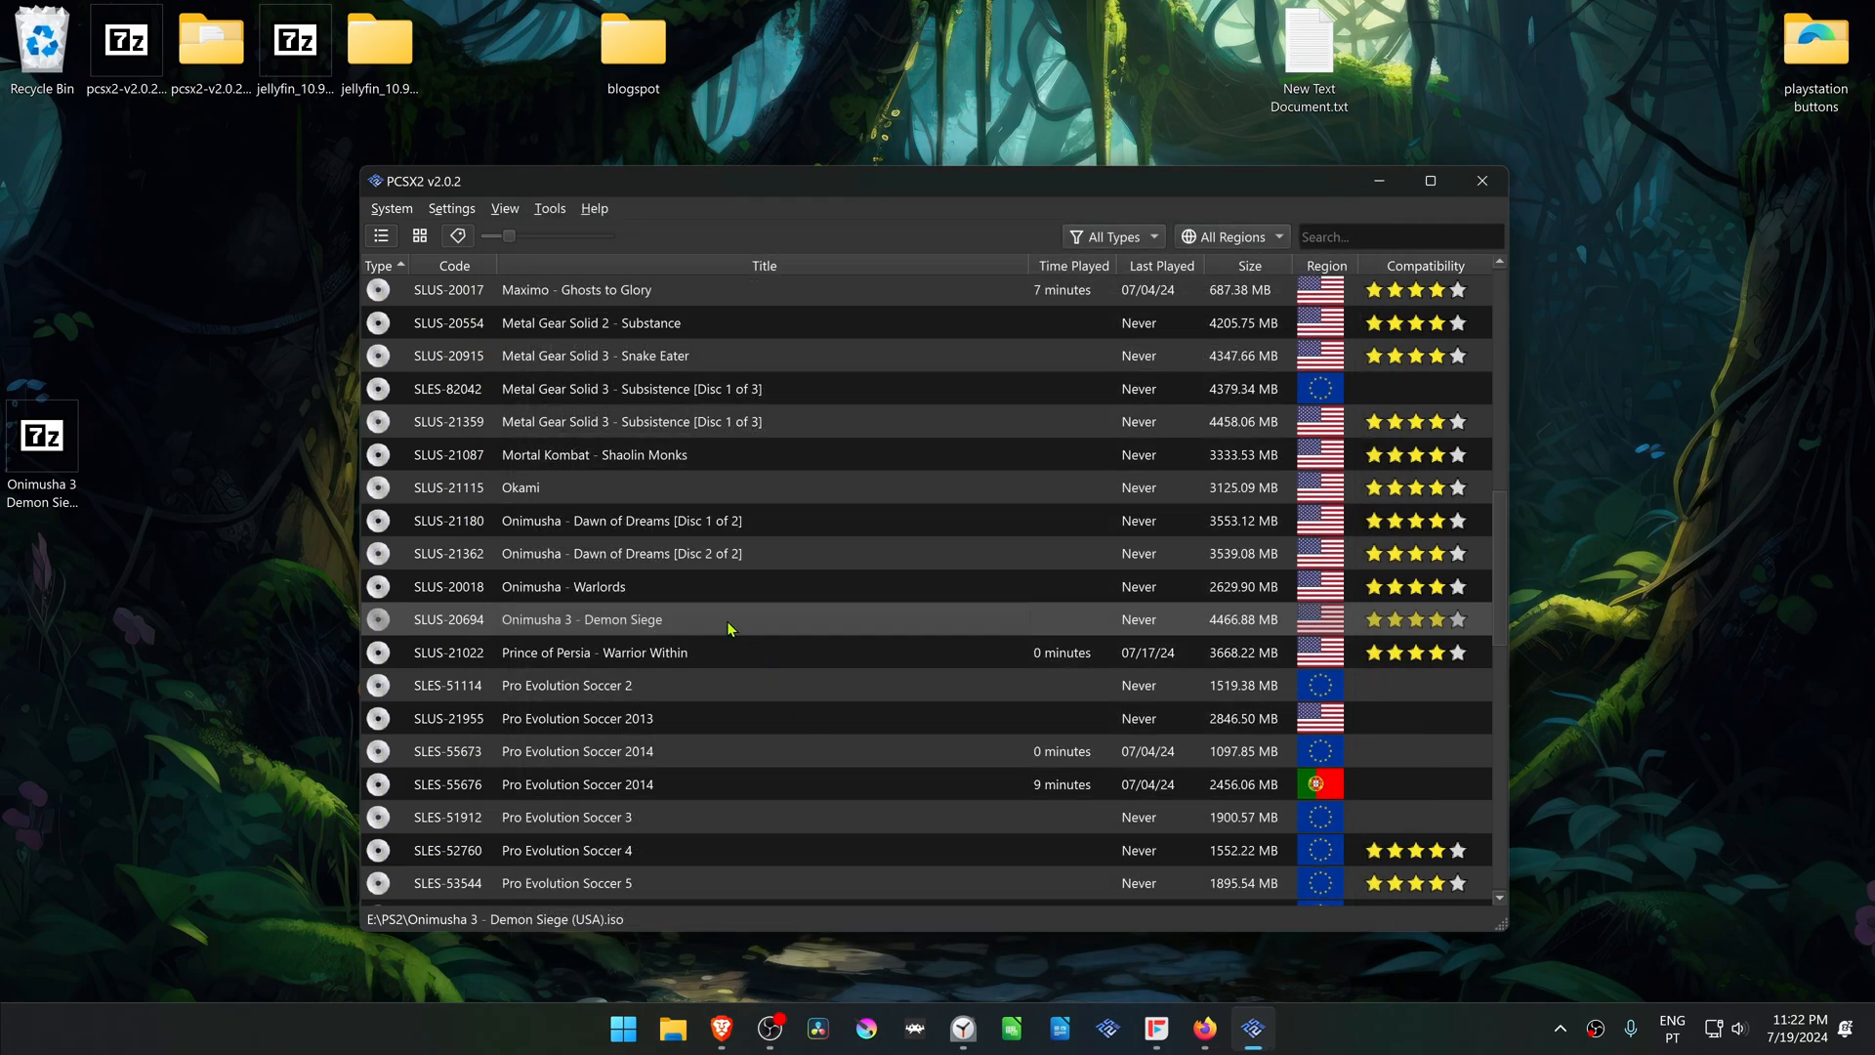
{"action": "double_click", "coordinate": [582, 618]}
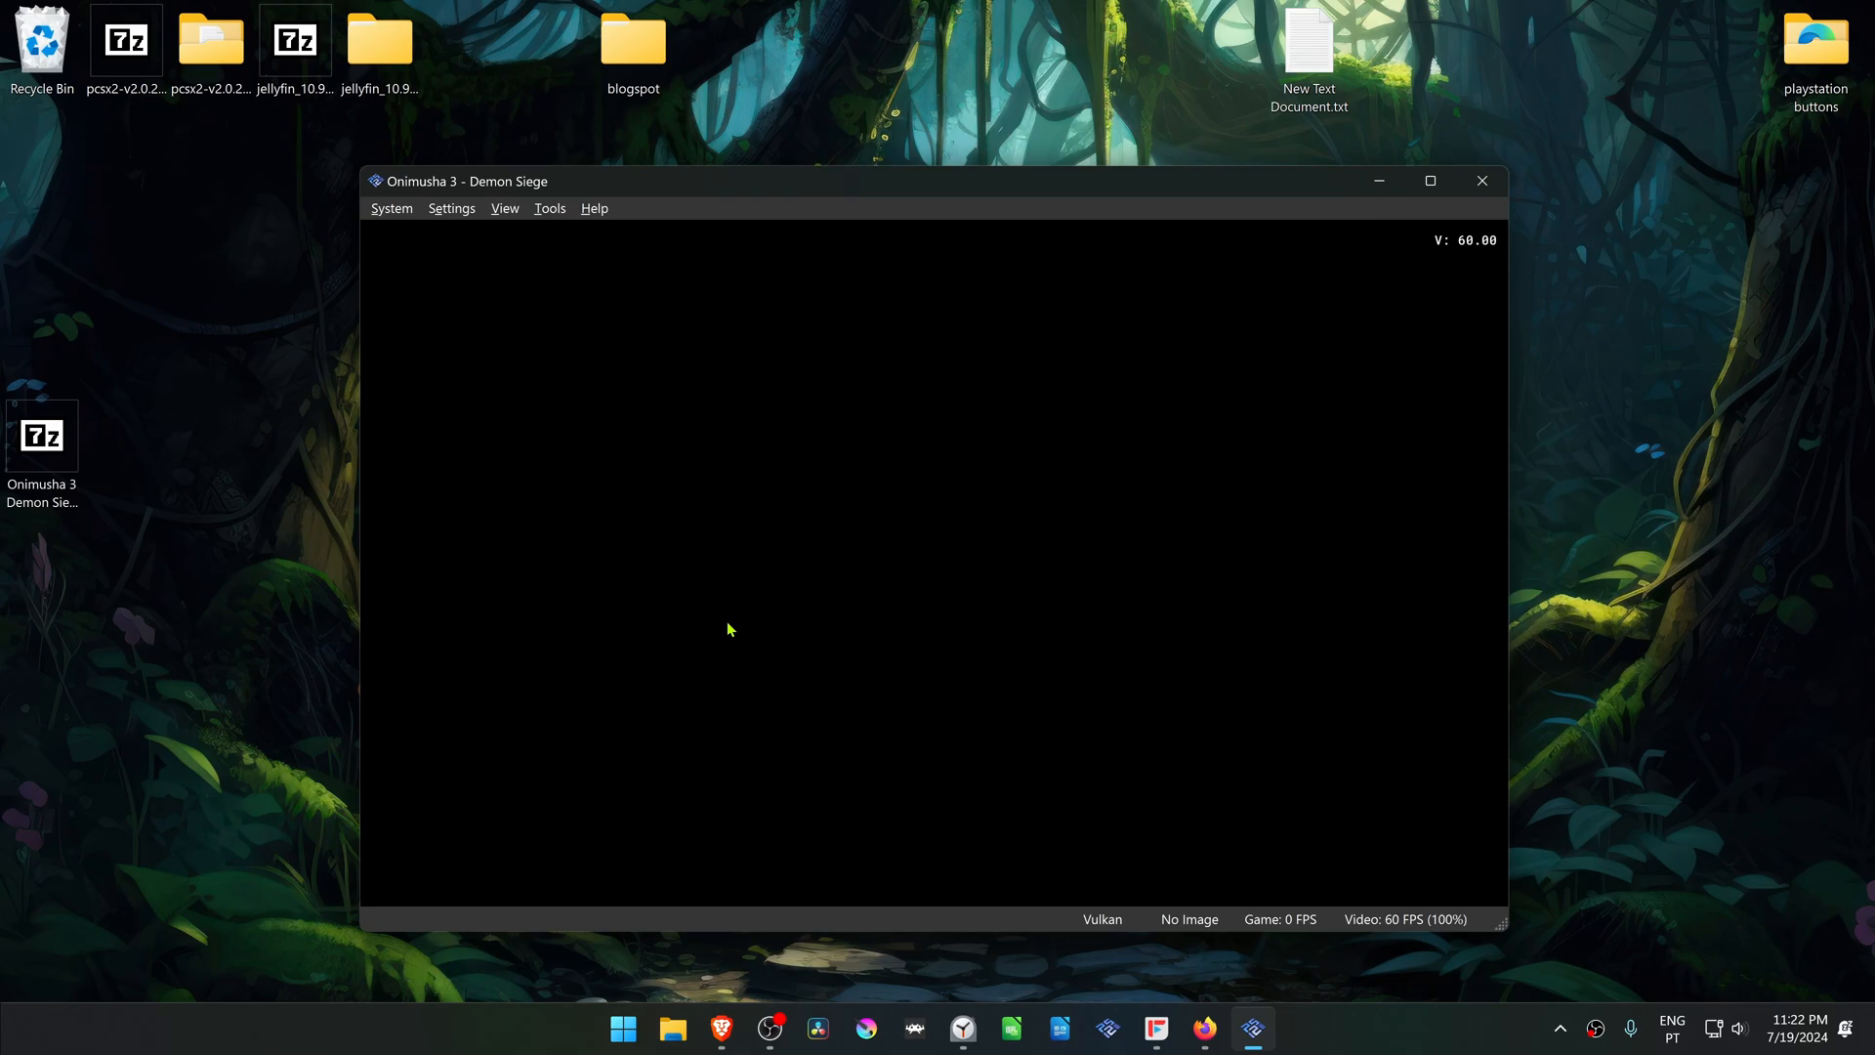